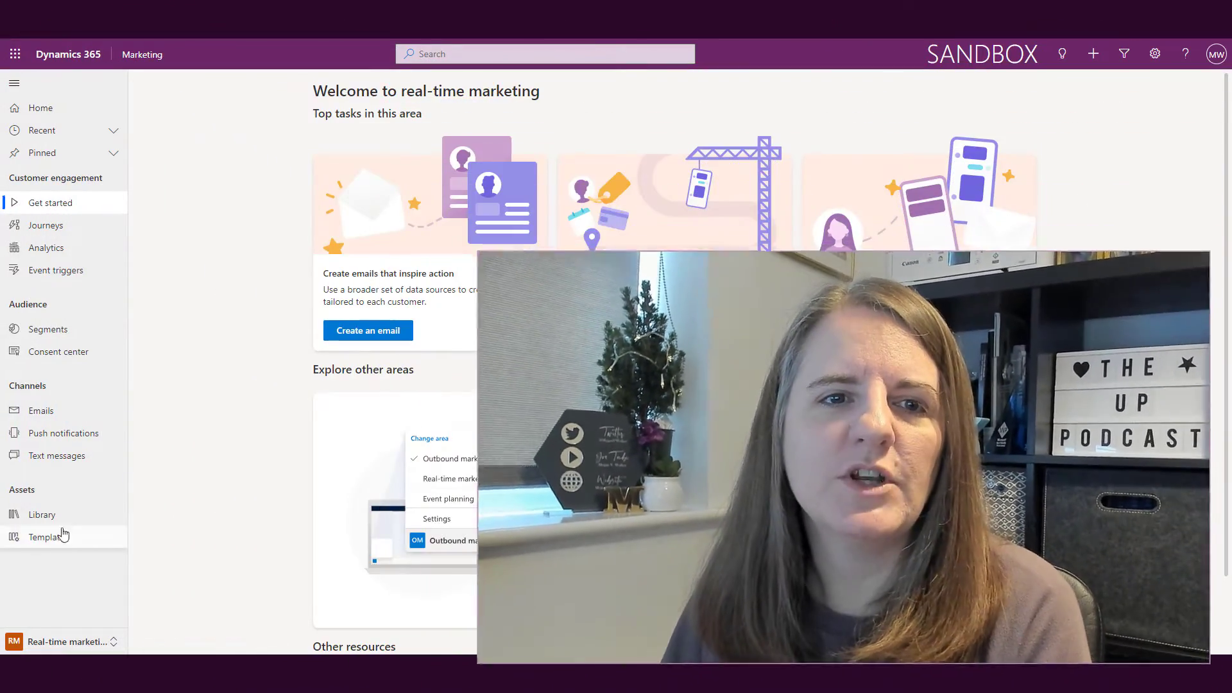
# - Open the asset library, browse the Images, Videos and Documents filters, then return to All
pyautogui.click(42, 514)
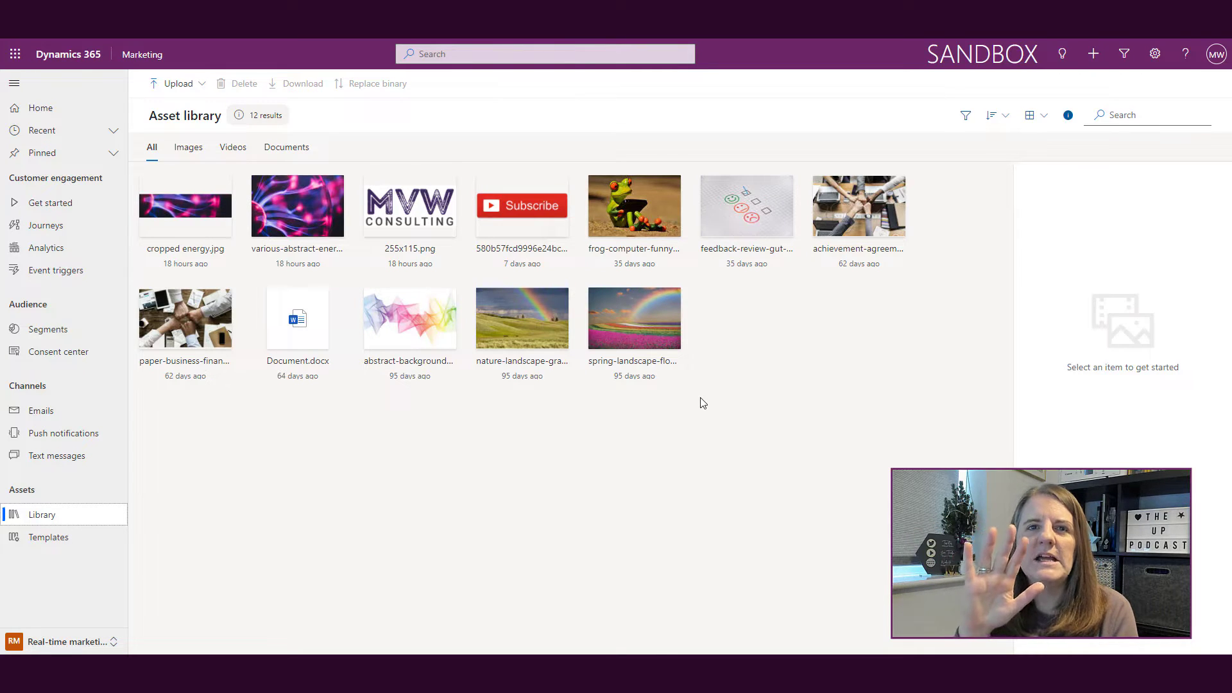
pyautogui.click(188, 147)
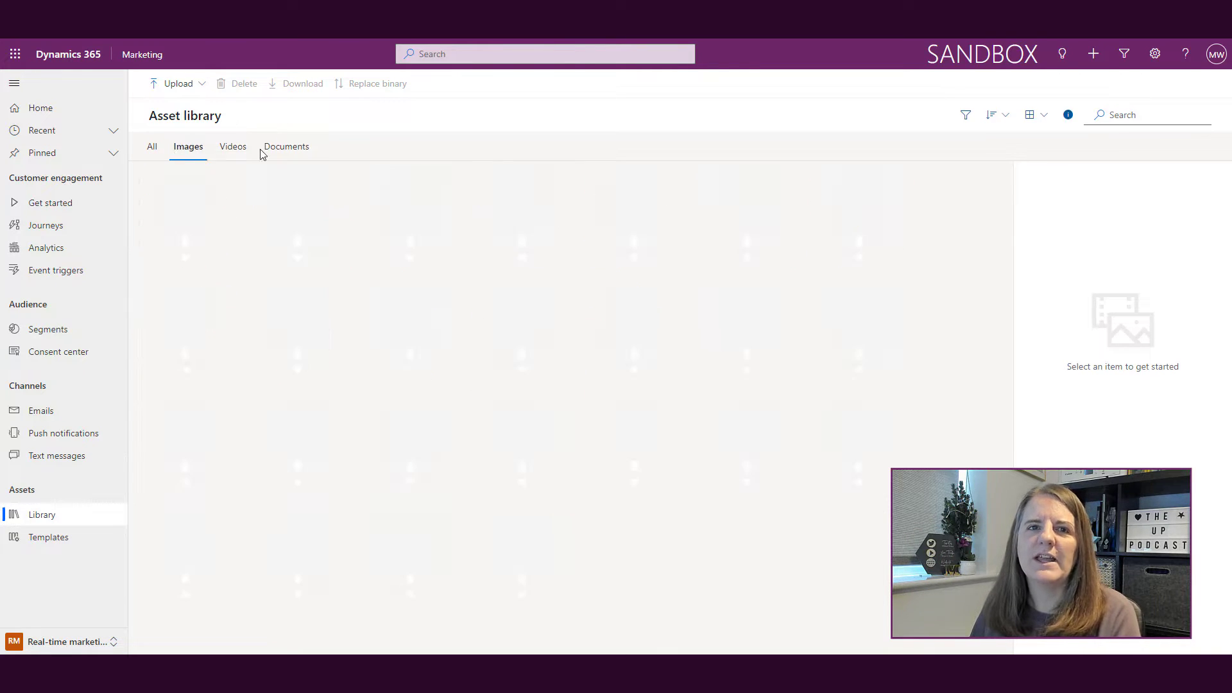
pyautogui.click(233, 147)
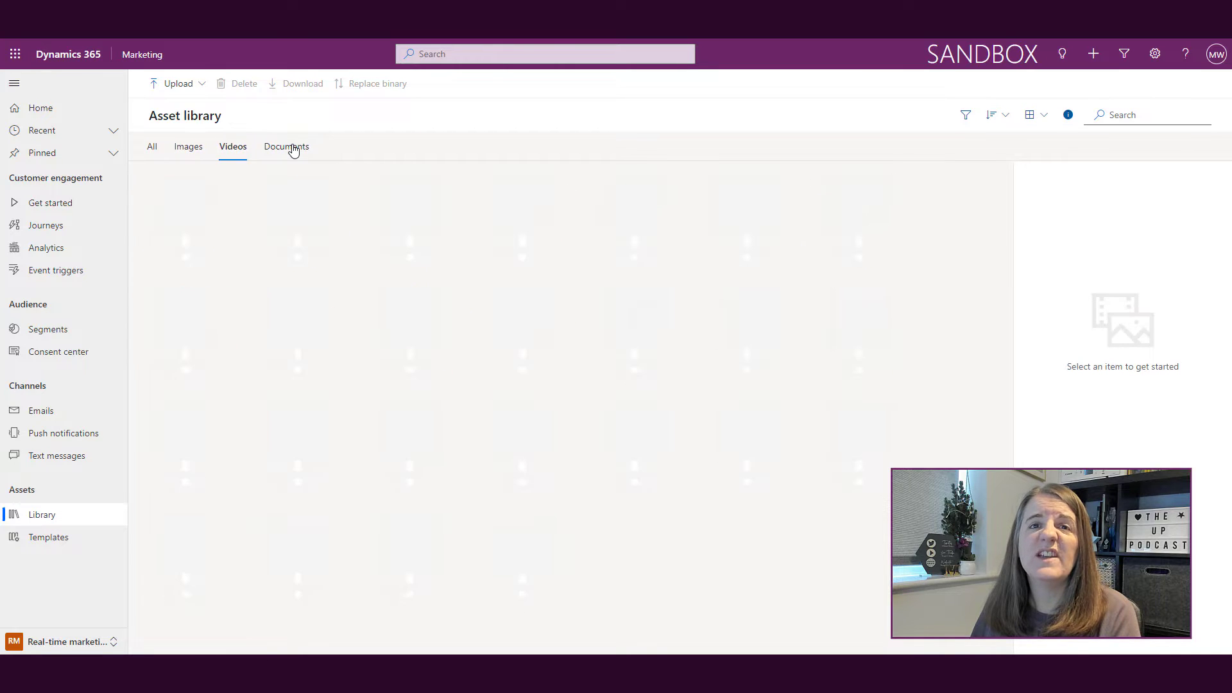
pyautogui.click(286, 147)
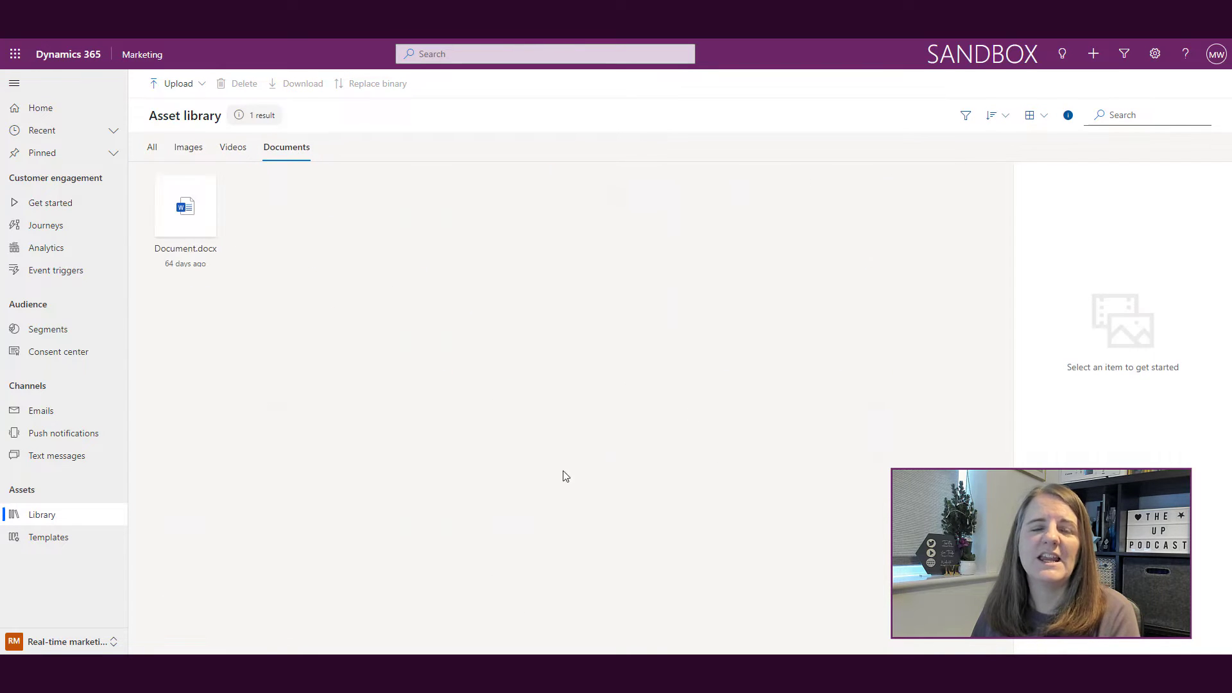
pyautogui.click(151, 147)
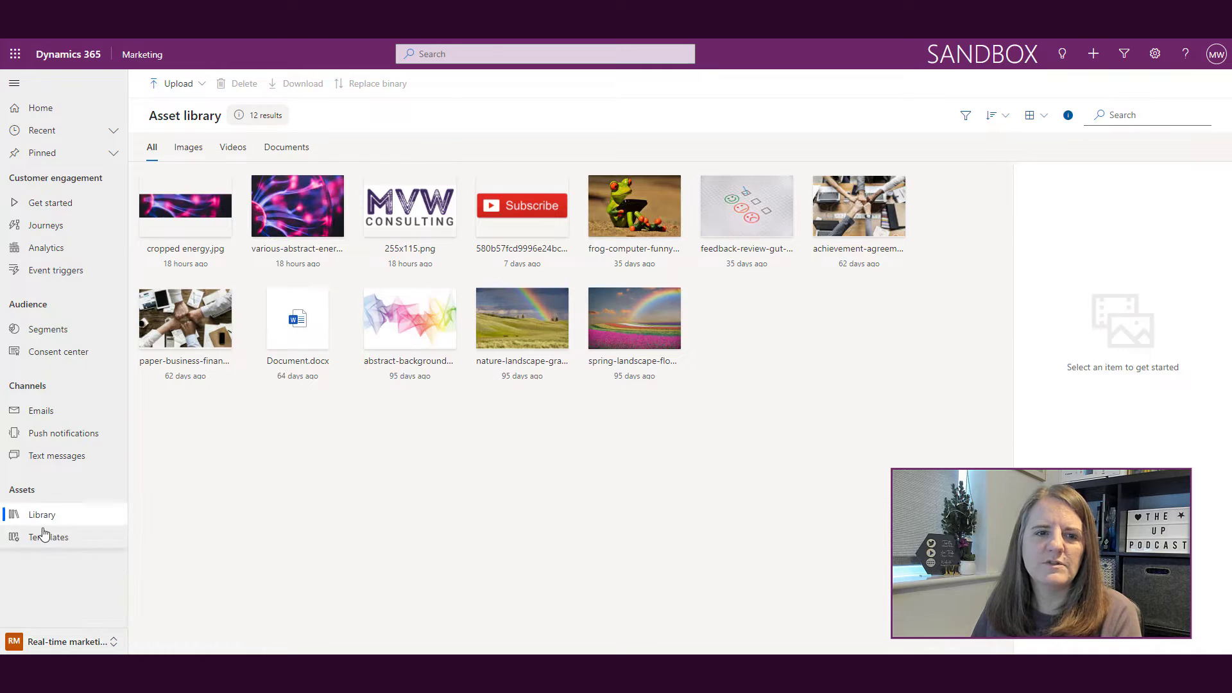
# - Copy the outbound wristwatch photo 5be959921032f.jpg from Files into real-time marketing
pyautogui.click(70, 641)
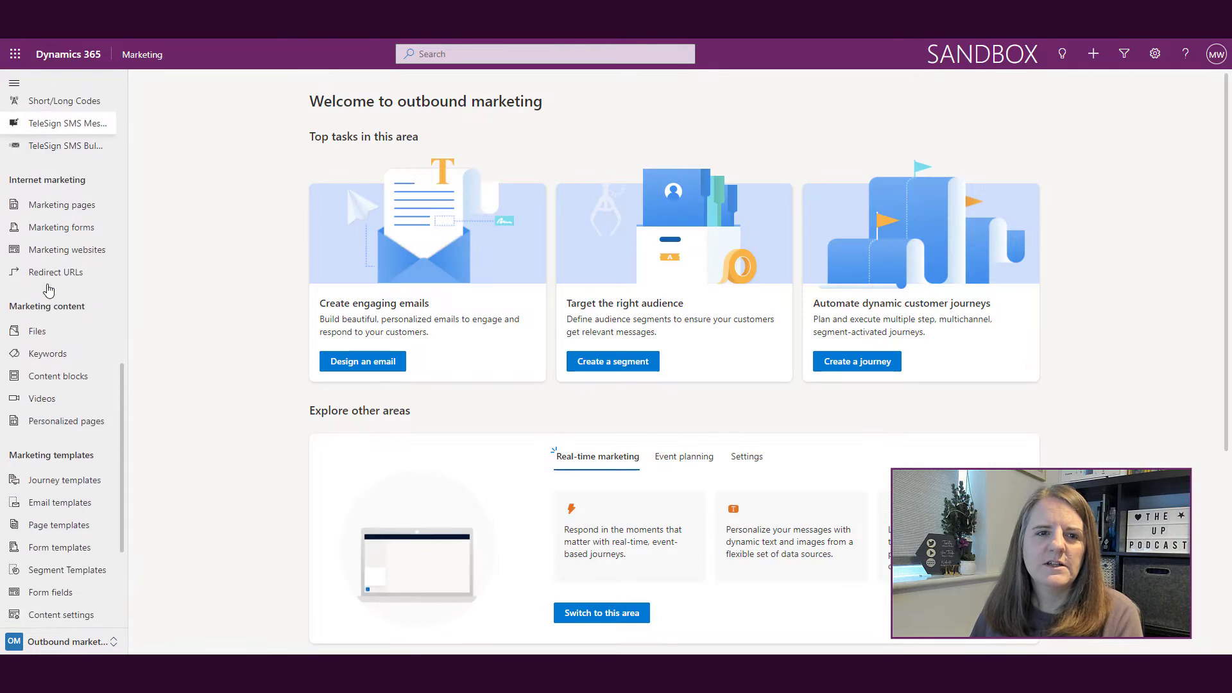
pyautogui.click(37, 325)
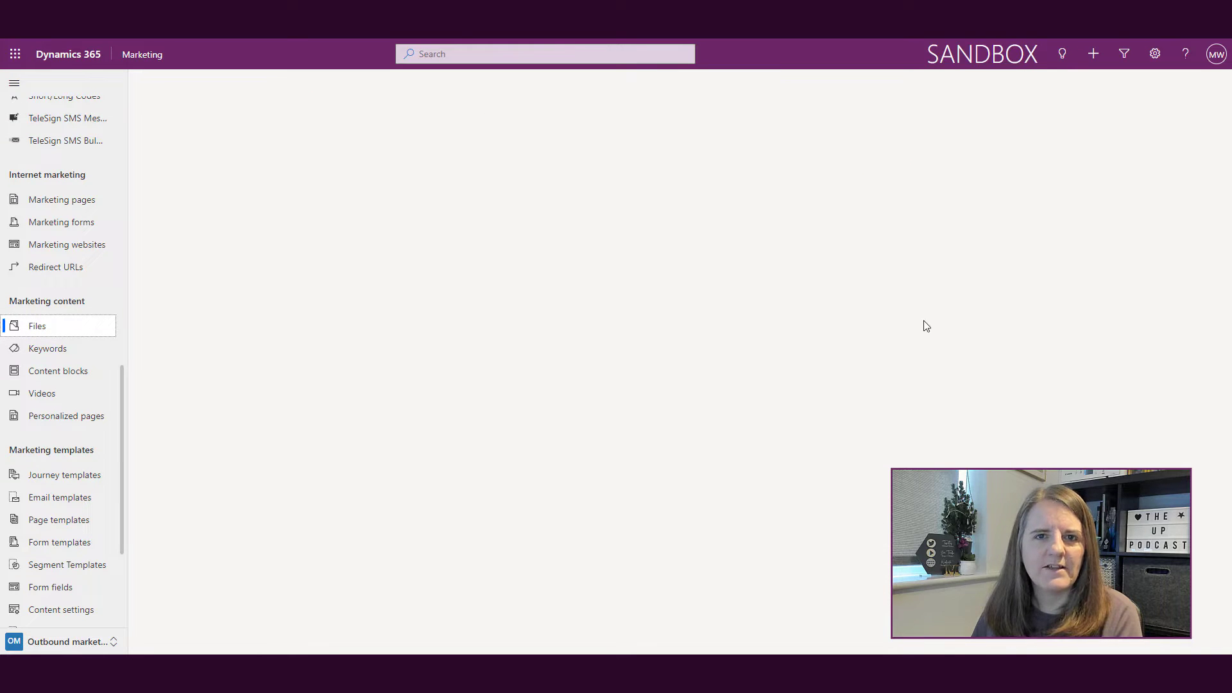
pyautogui.click(37, 325)
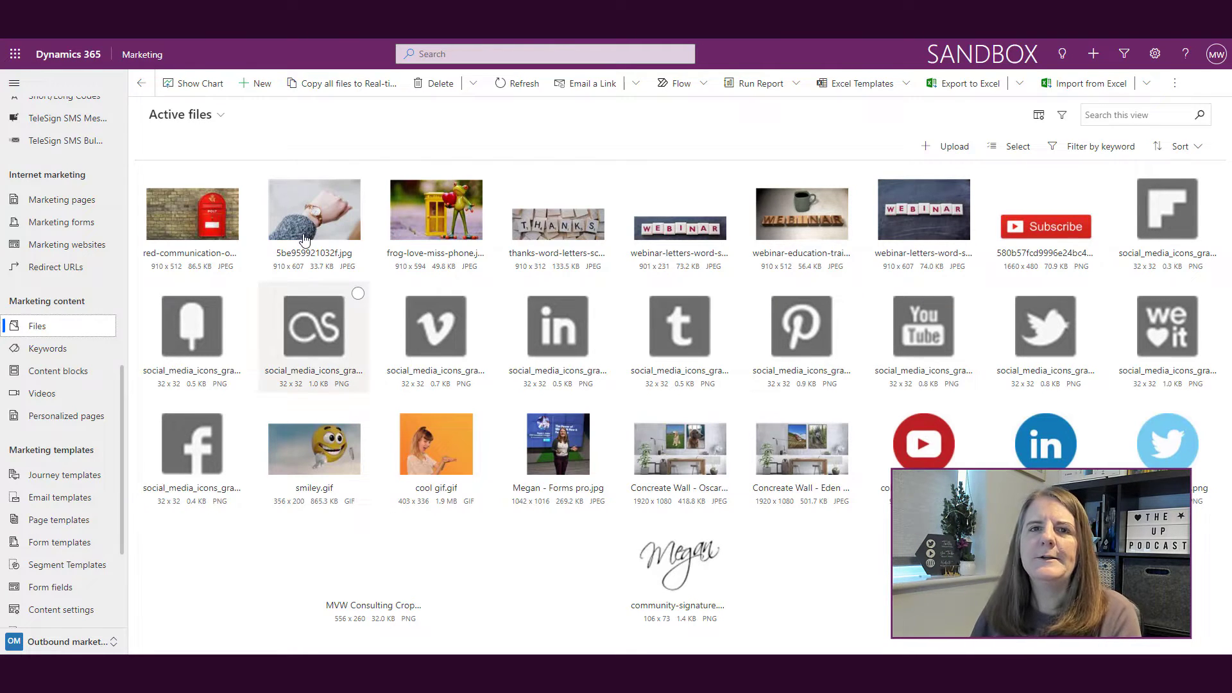
pyautogui.click(313, 216)
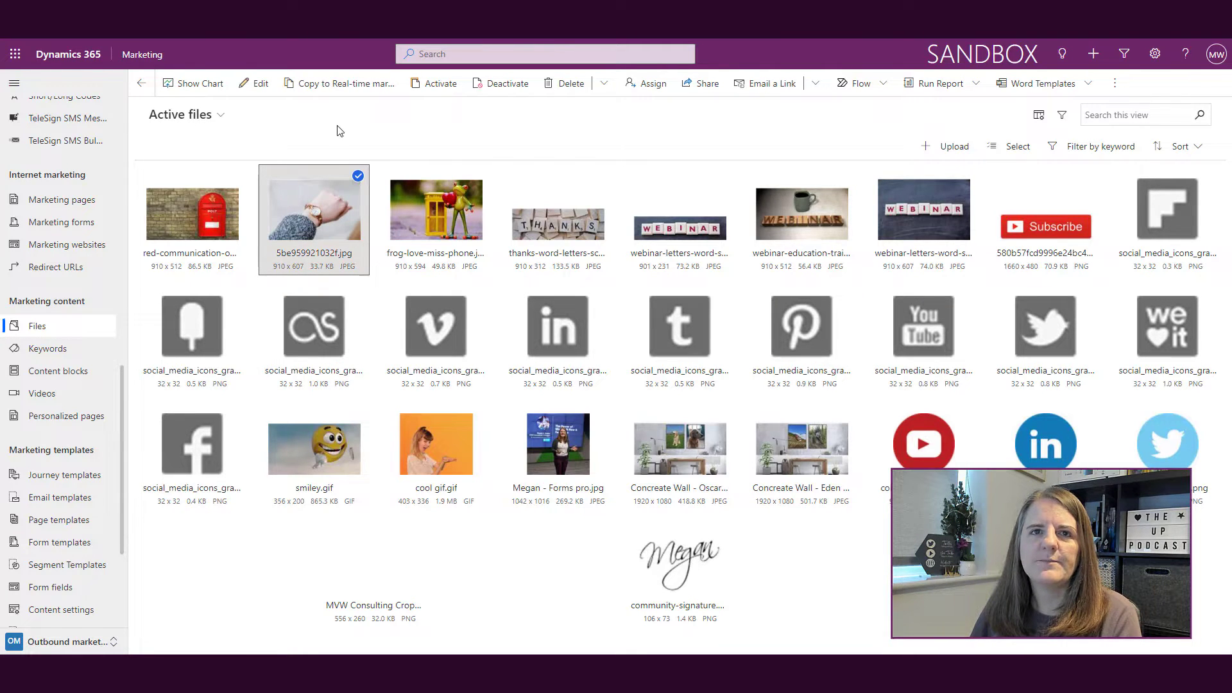
pyautogui.moveTo(339, 84)
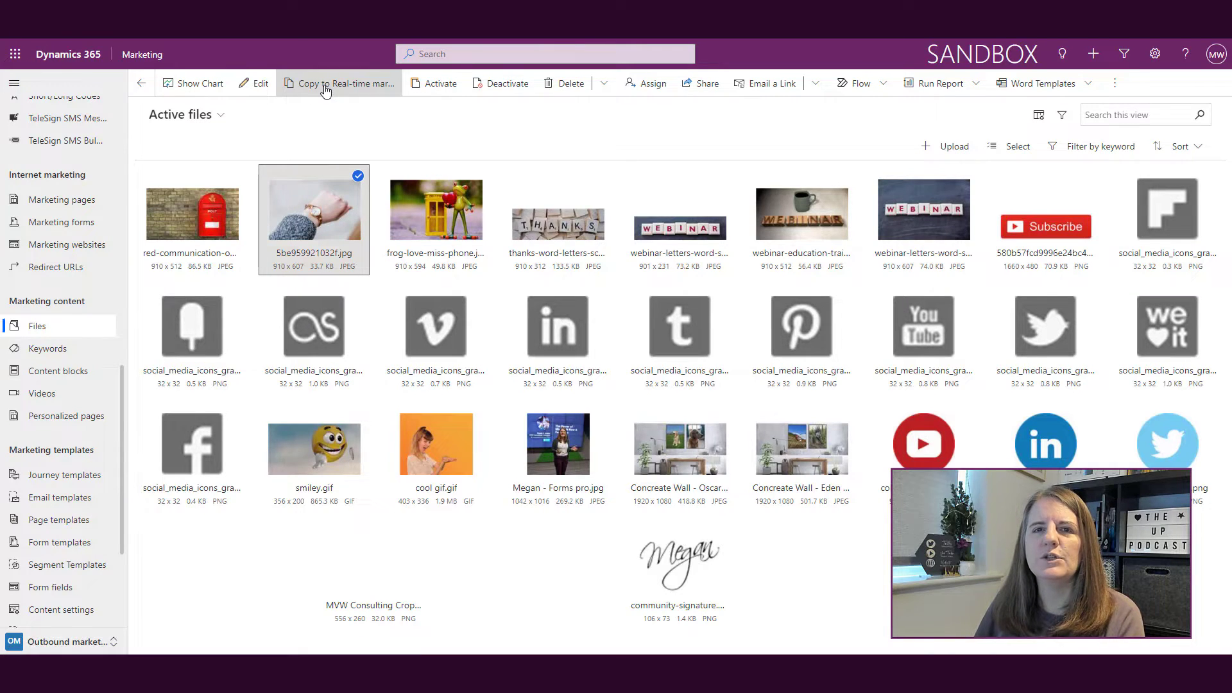
pyautogui.click(345, 83)
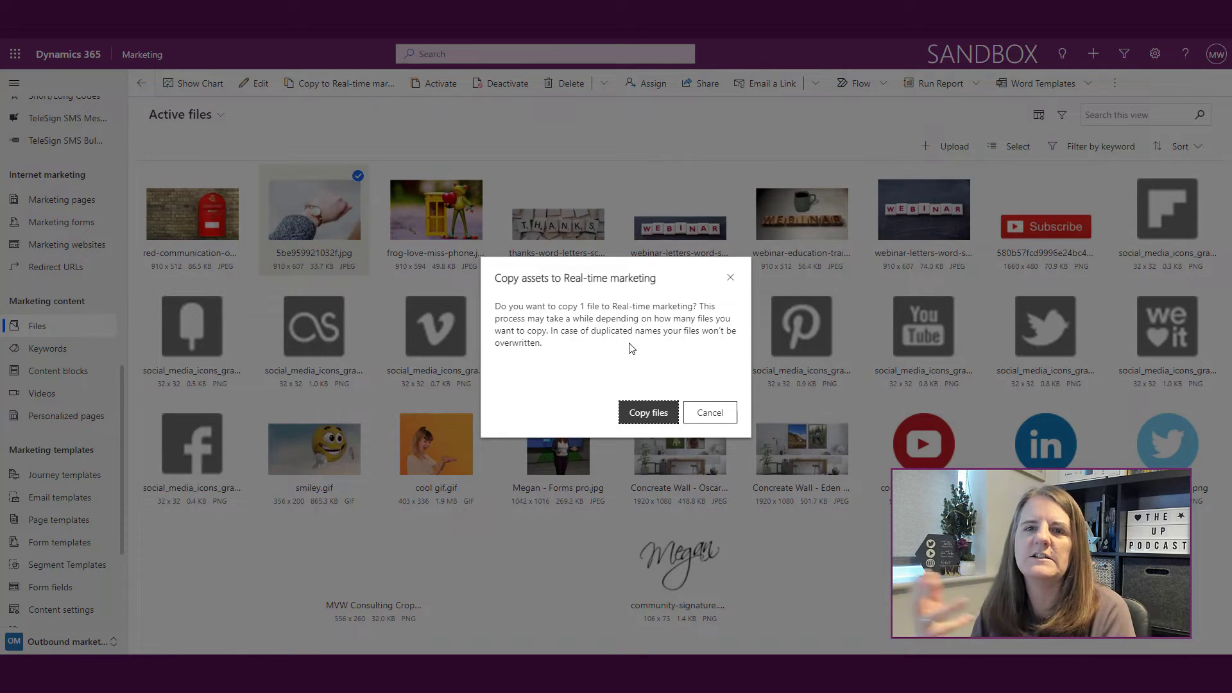
pyautogui.click(647, 412)
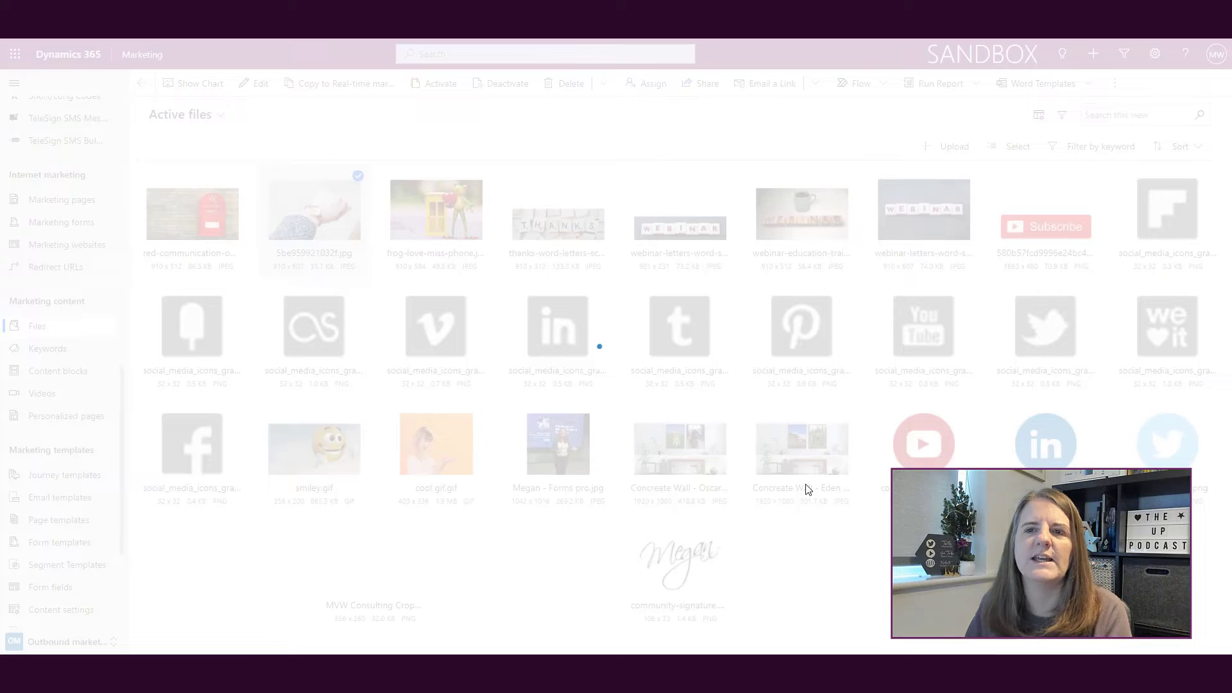
pyautogui.click(344, 84)
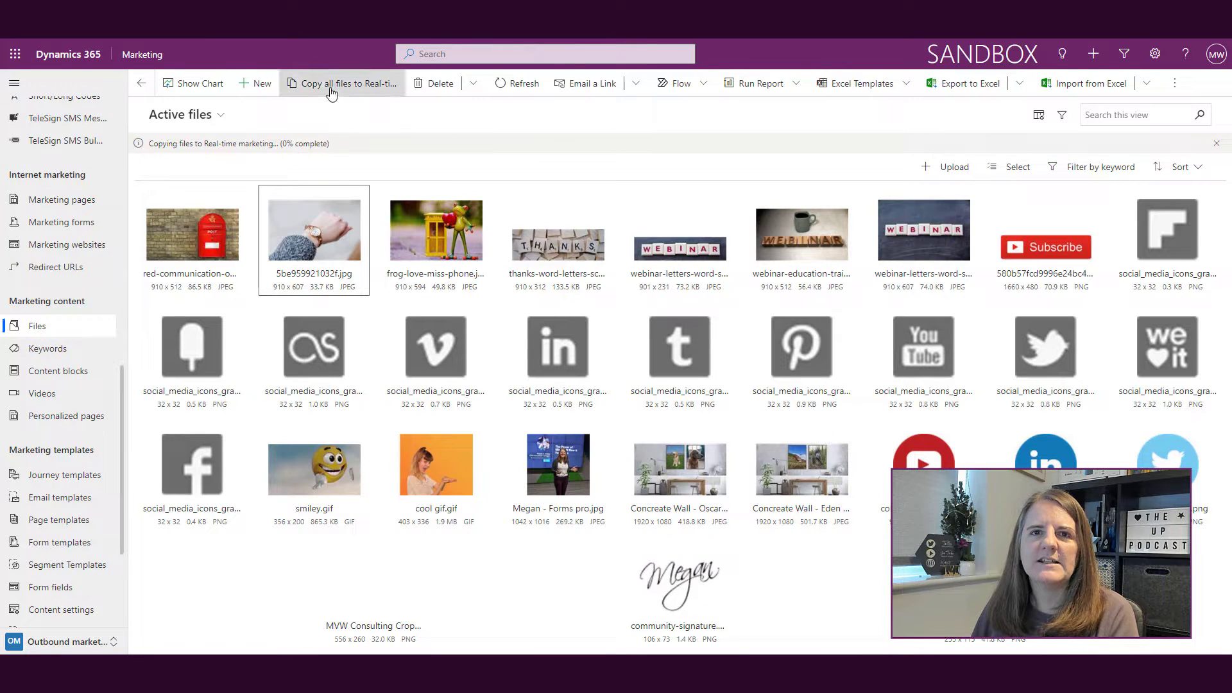
pyautogui.moveTo(341, 83)
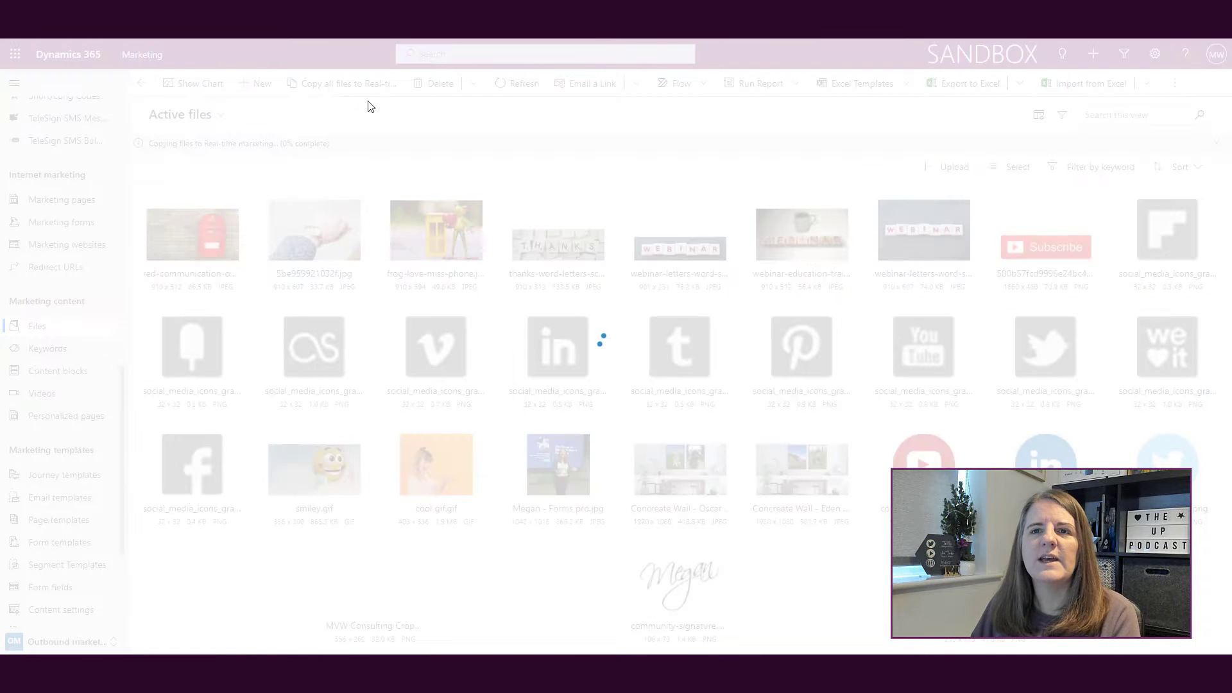
# - Copy all 30 outbound marketing files to real-time marketing and confirm
pyautogui.click(347, 83)
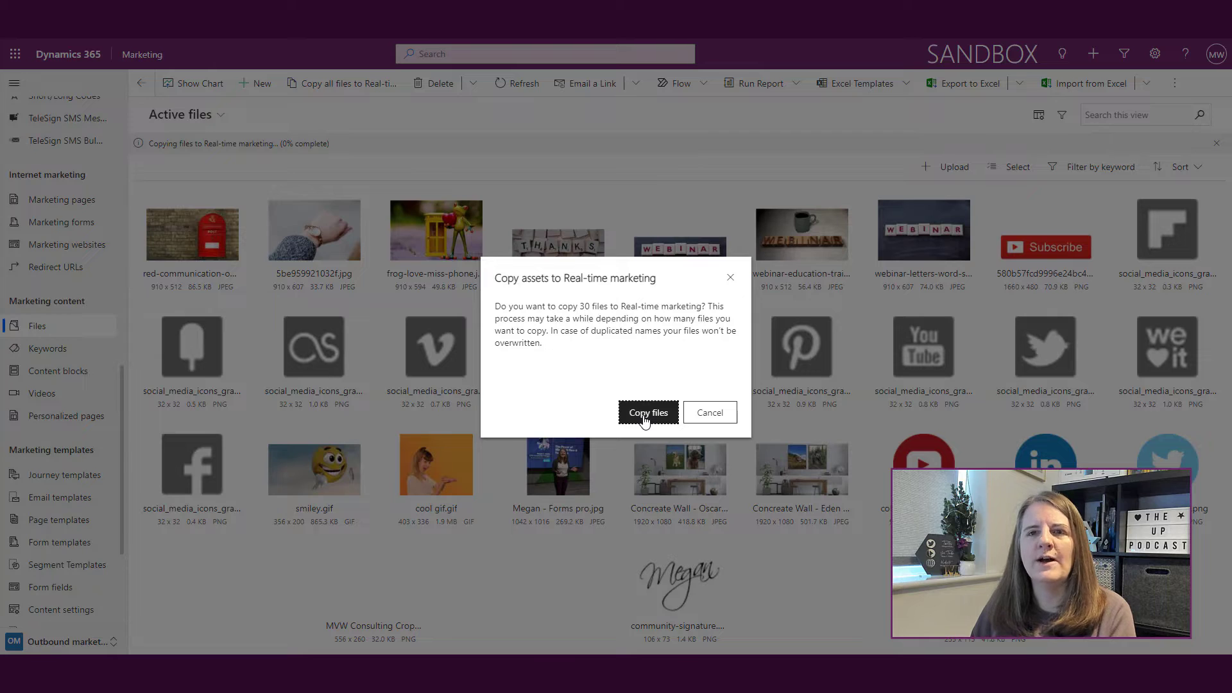
pyautogui.click(647, 413)
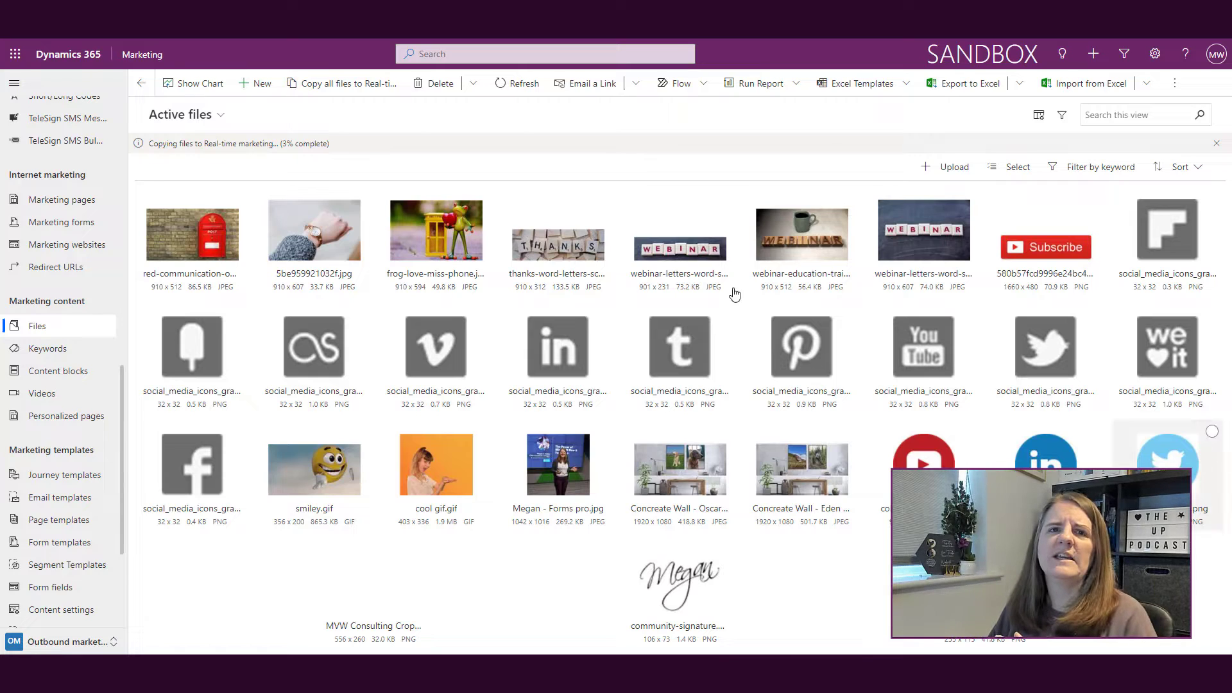
pyautogui.moveTo(342, 162)
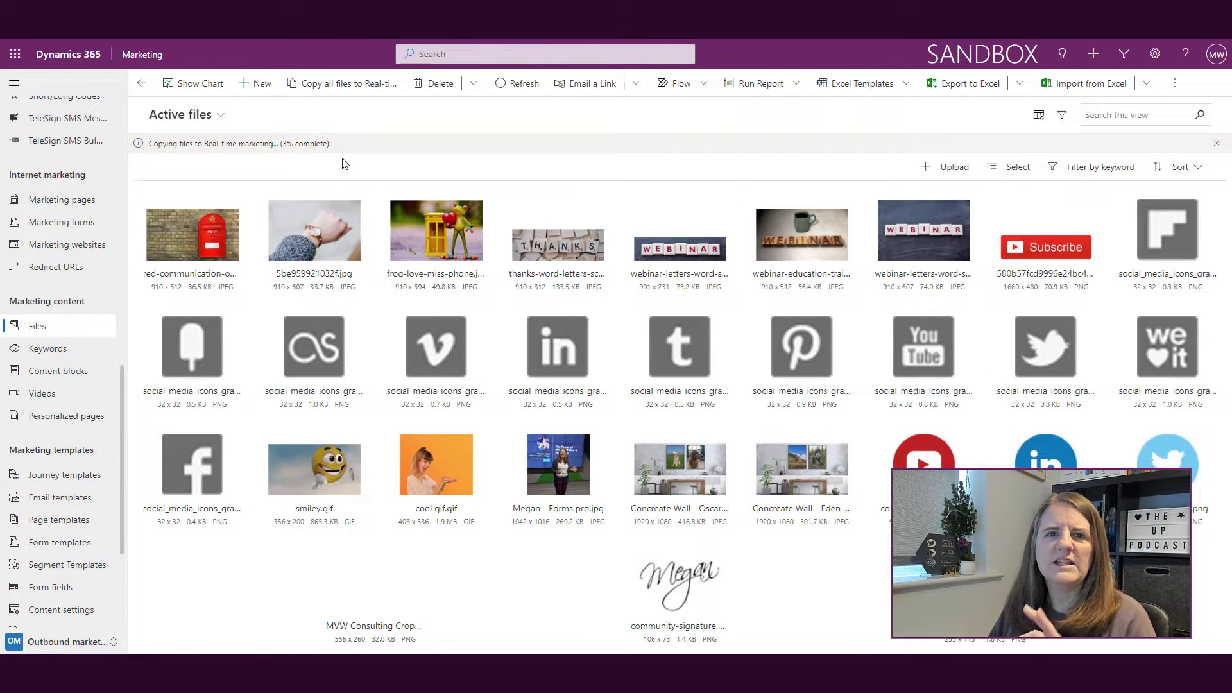
pyautogui.moveTo(352, 223)
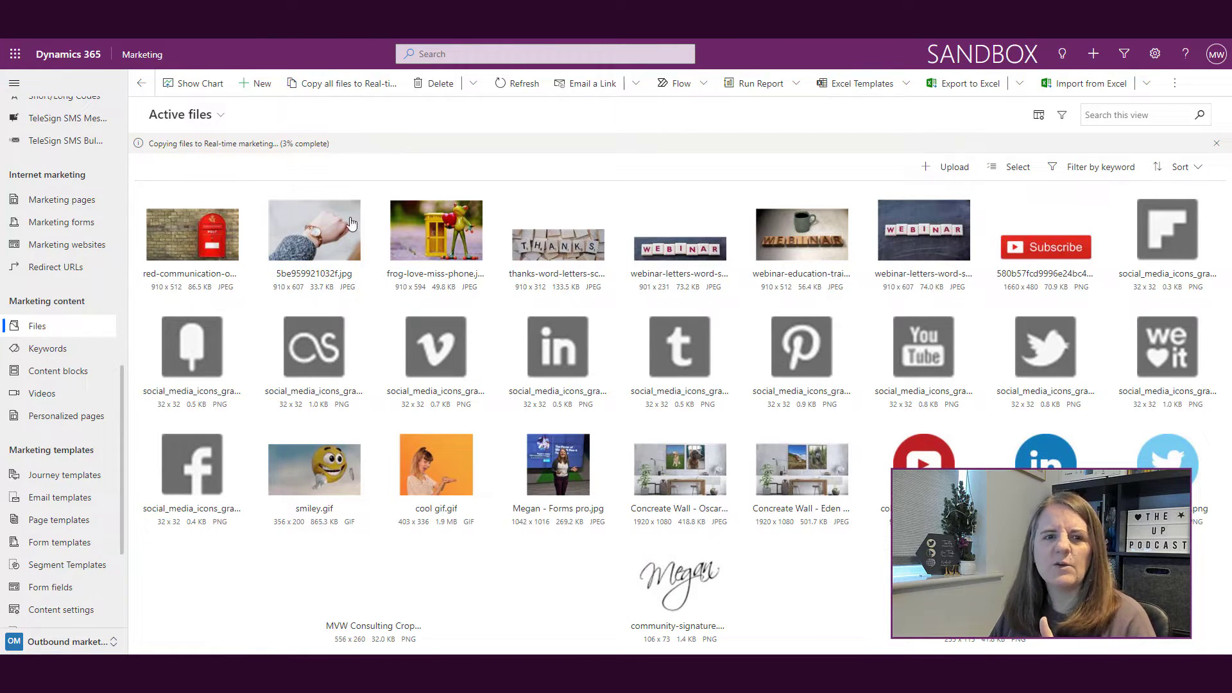
pyautogui.click(68, 642)
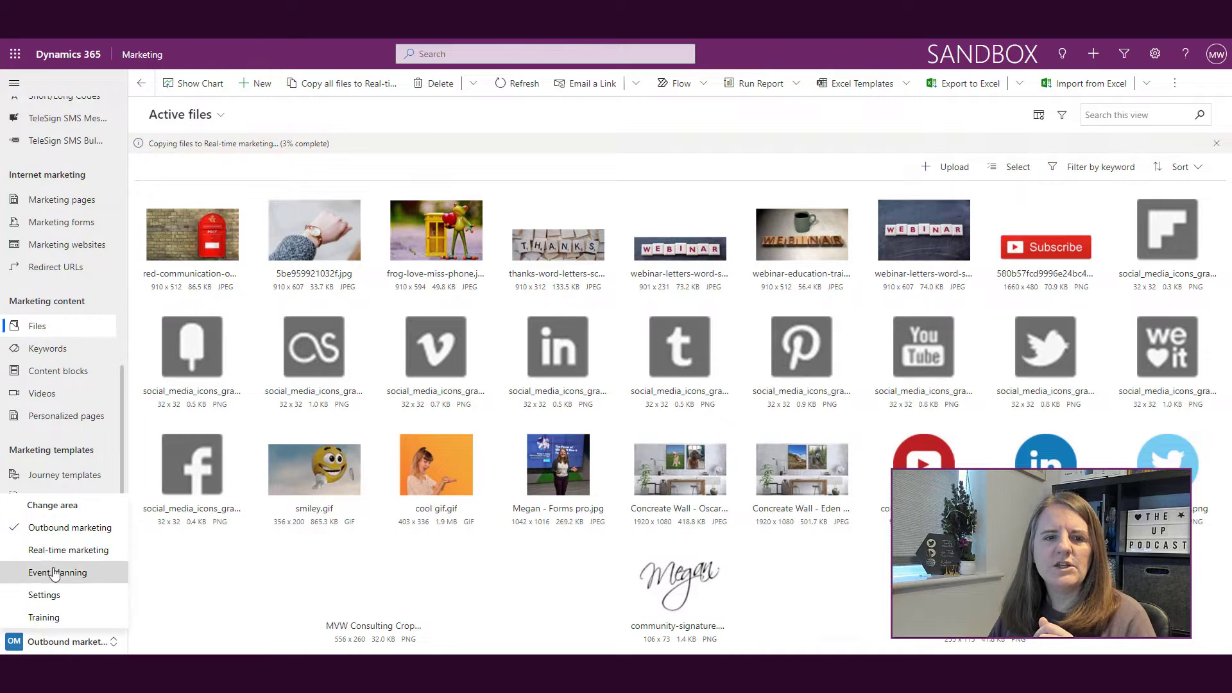
# - Switch back to real-time marketing and return to the full asset library grid
pyautogui.click(68, 549)
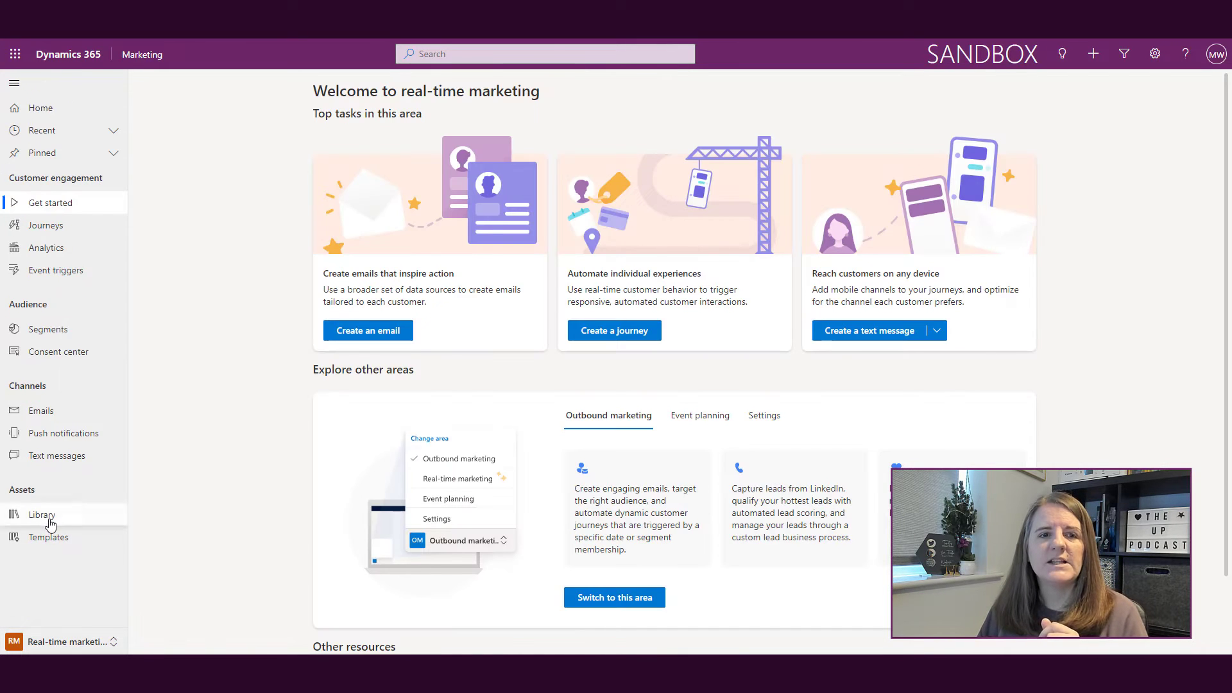
pyautogui.click(42, 514)
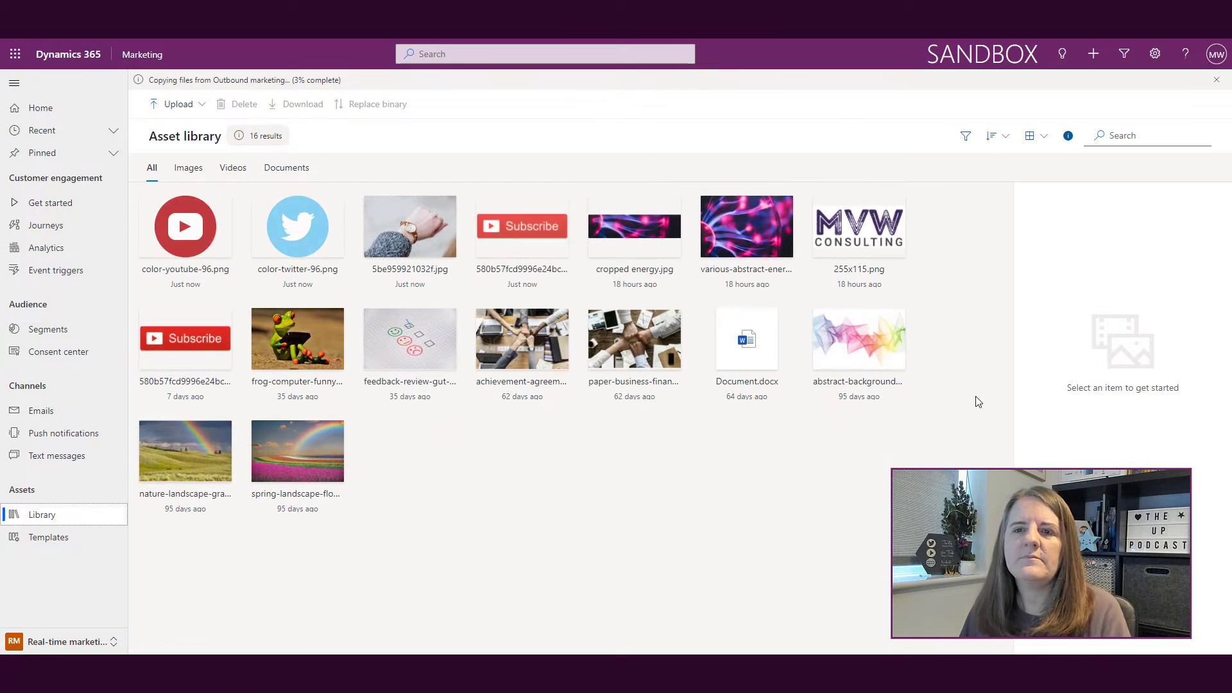
pyautogui.moveTo(385, 221)
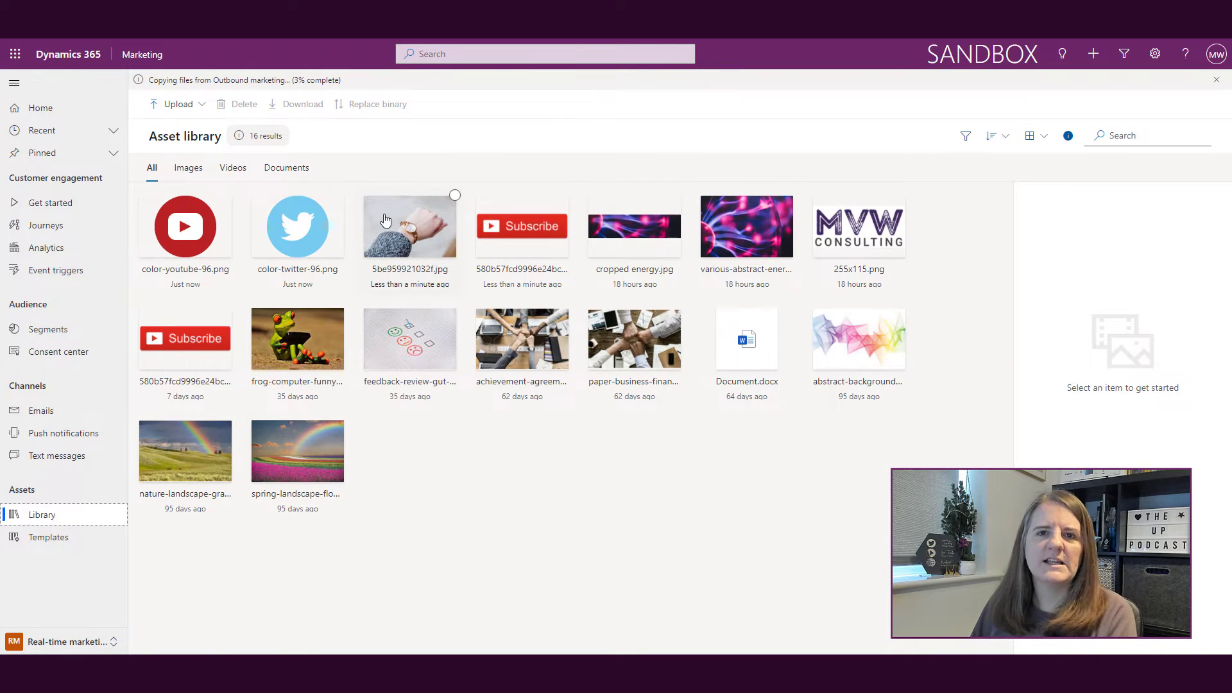
pyautogui.moveTo(410, 241)
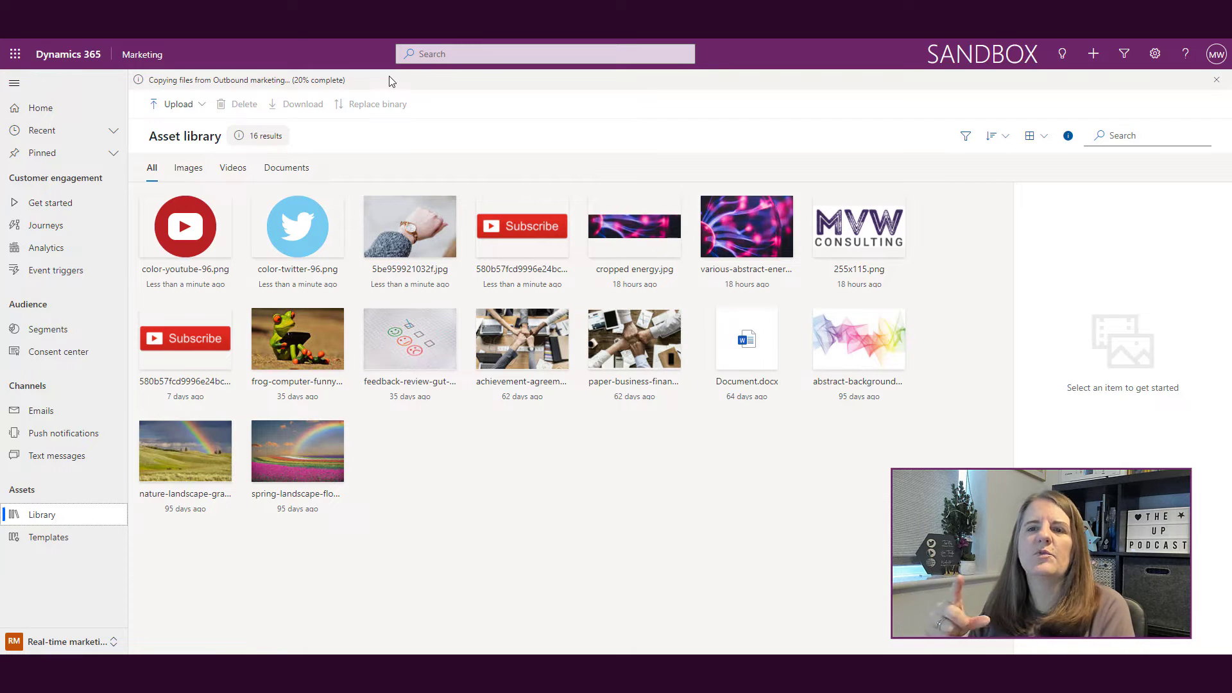
pyautogui.moveTo(549, 497)
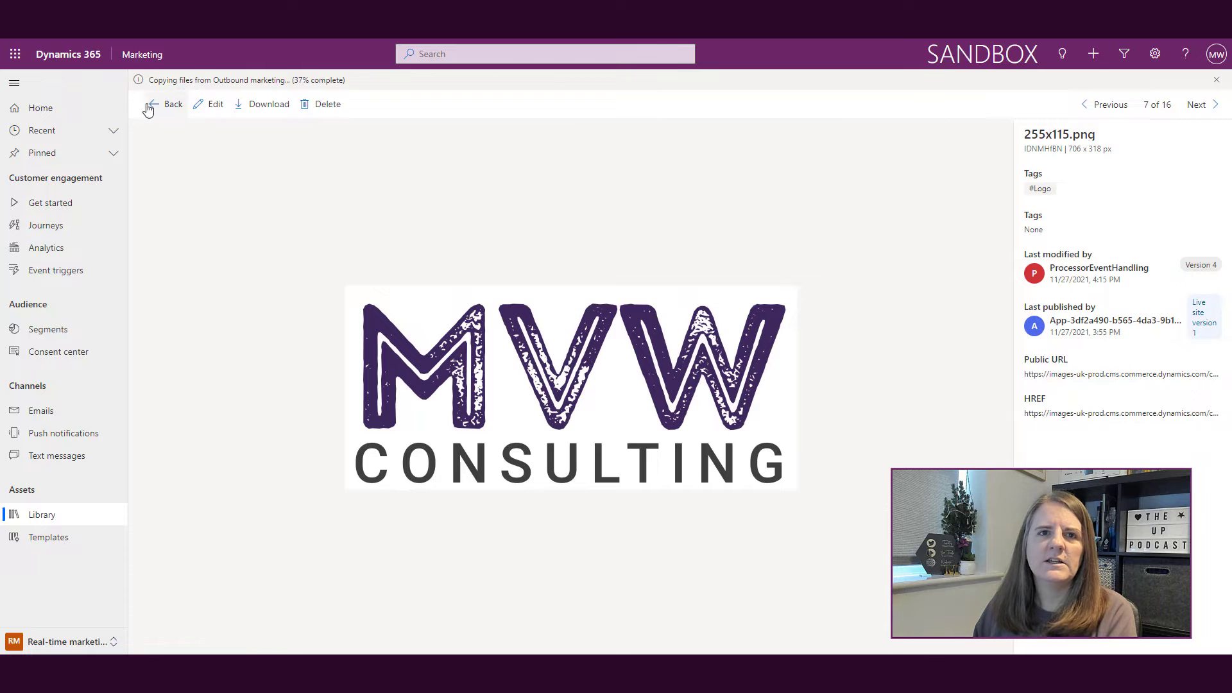
pyautogui.click(172, 104)
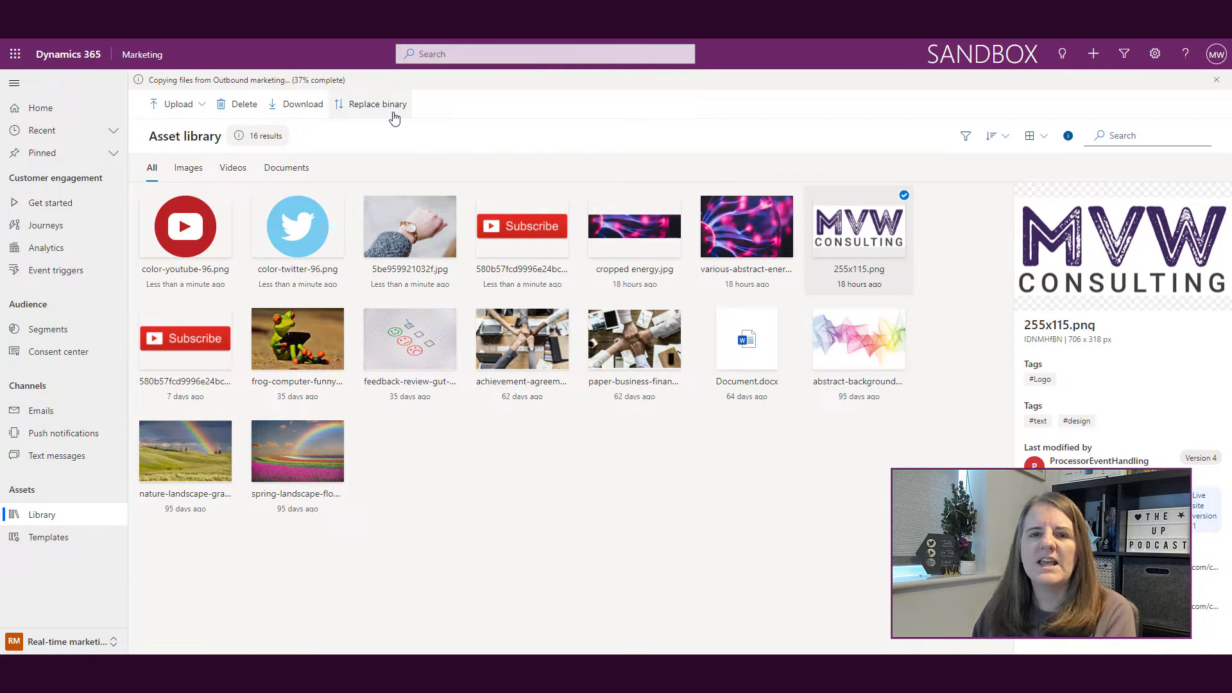
pyautogui.moveTo(798, 215)
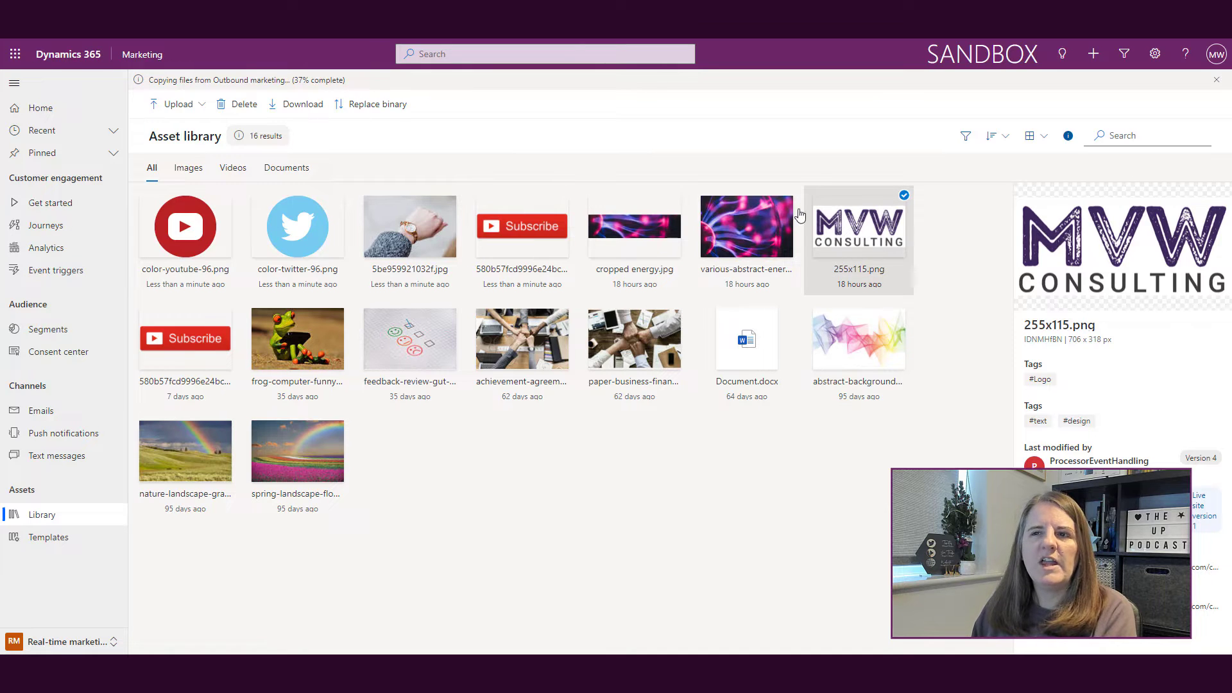
pyautogui.moveTo(913, 276)
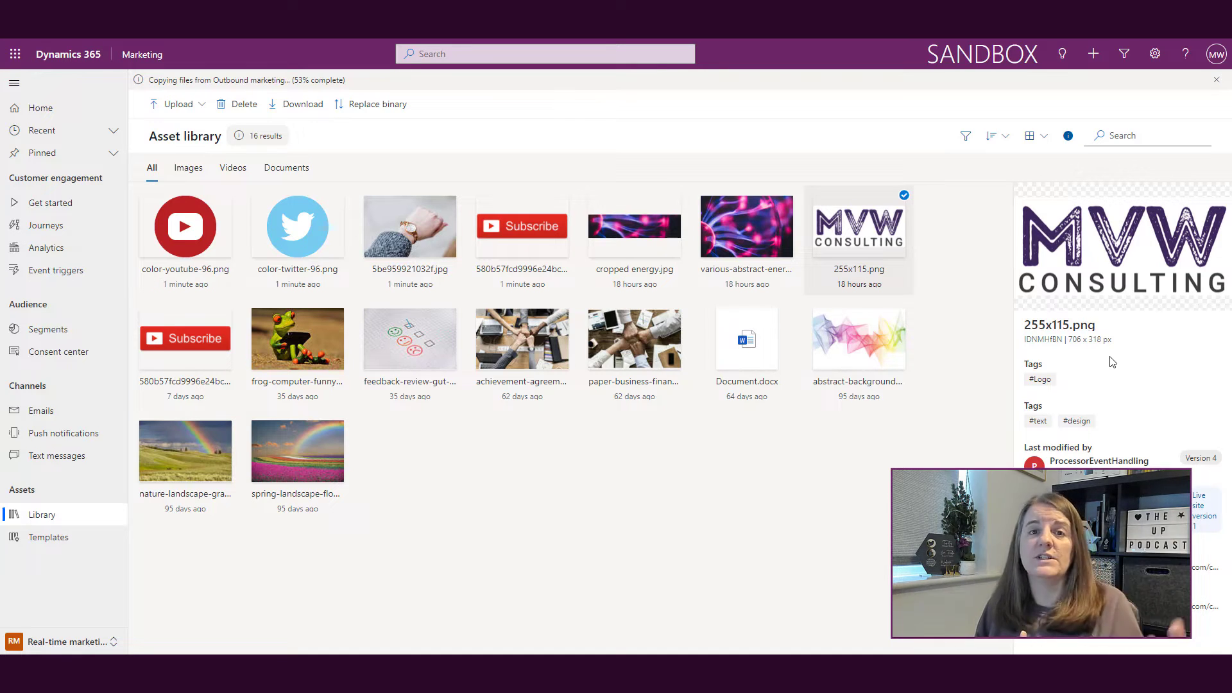
pyautogui.moveTo(1016, 395)
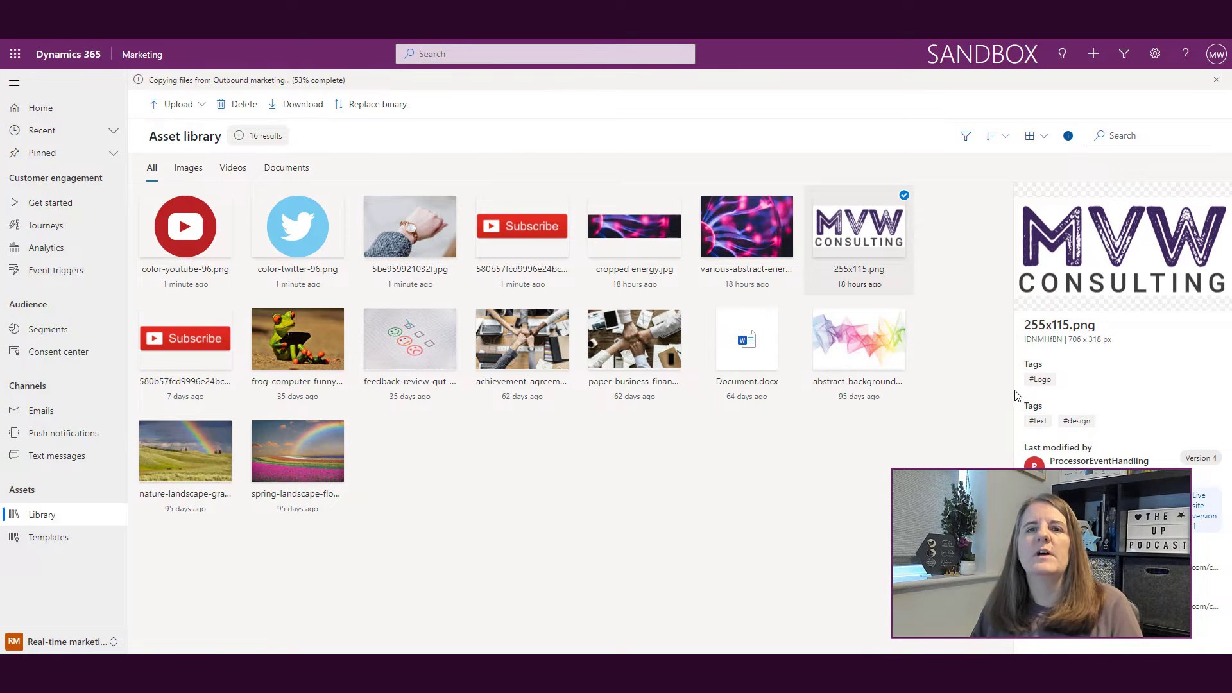
# - Replace the 255x115.png logo's file with MVW Logo Large from the Logos folder
pyautogui.click(175, 104)
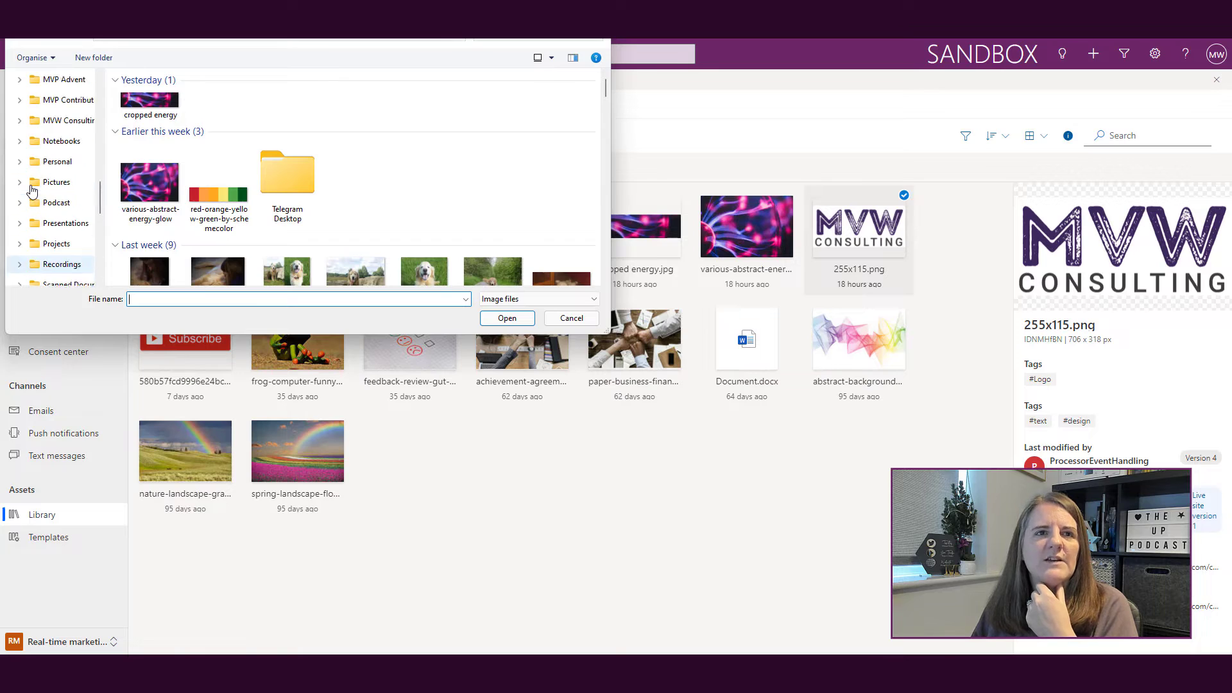
pyautogui.click(53, 182)
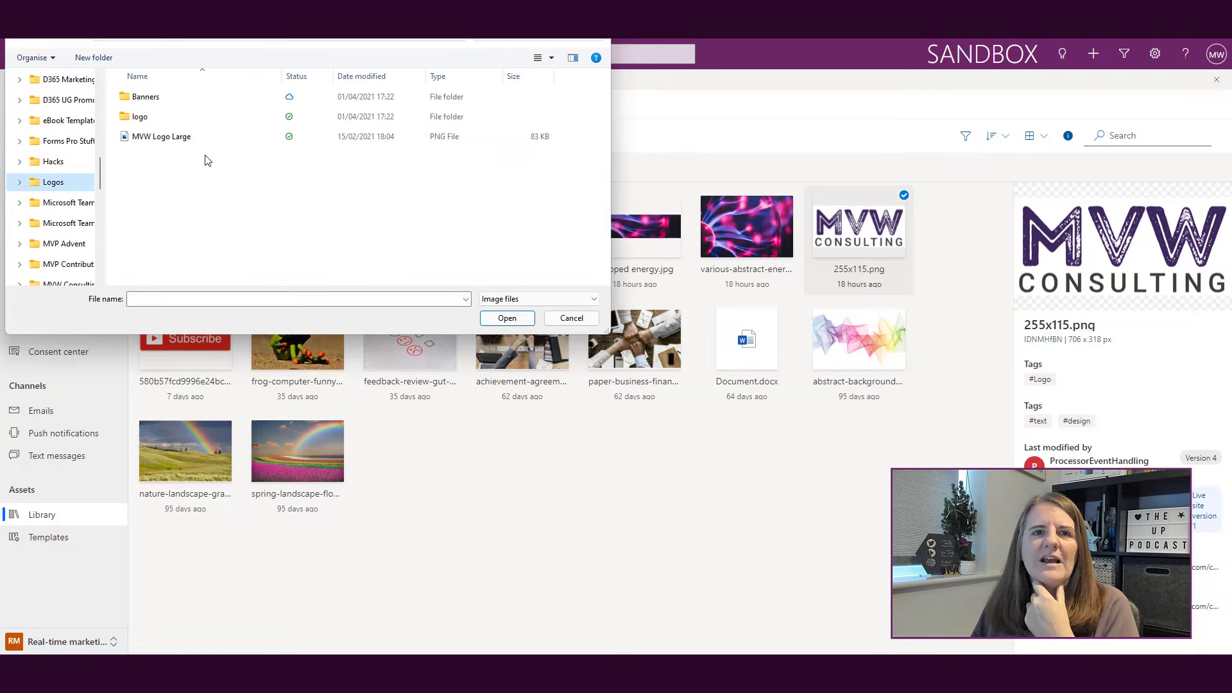
pyautogui.click(162, 136)
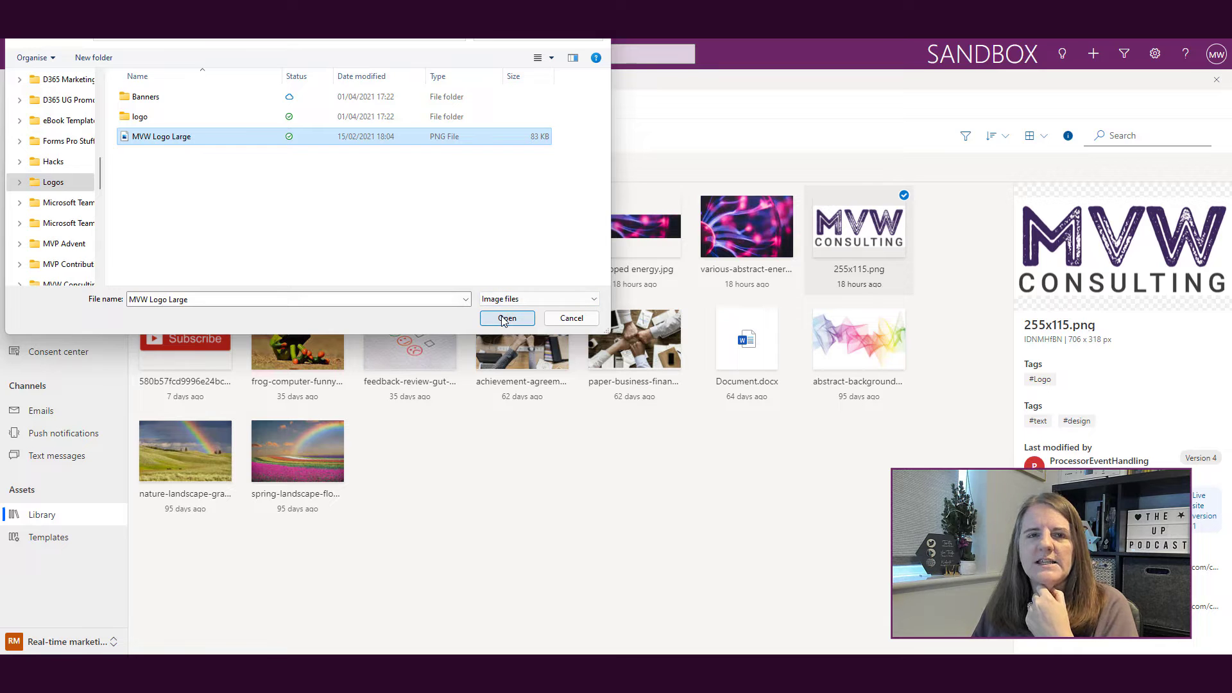
pyautogui.click(506, 318)
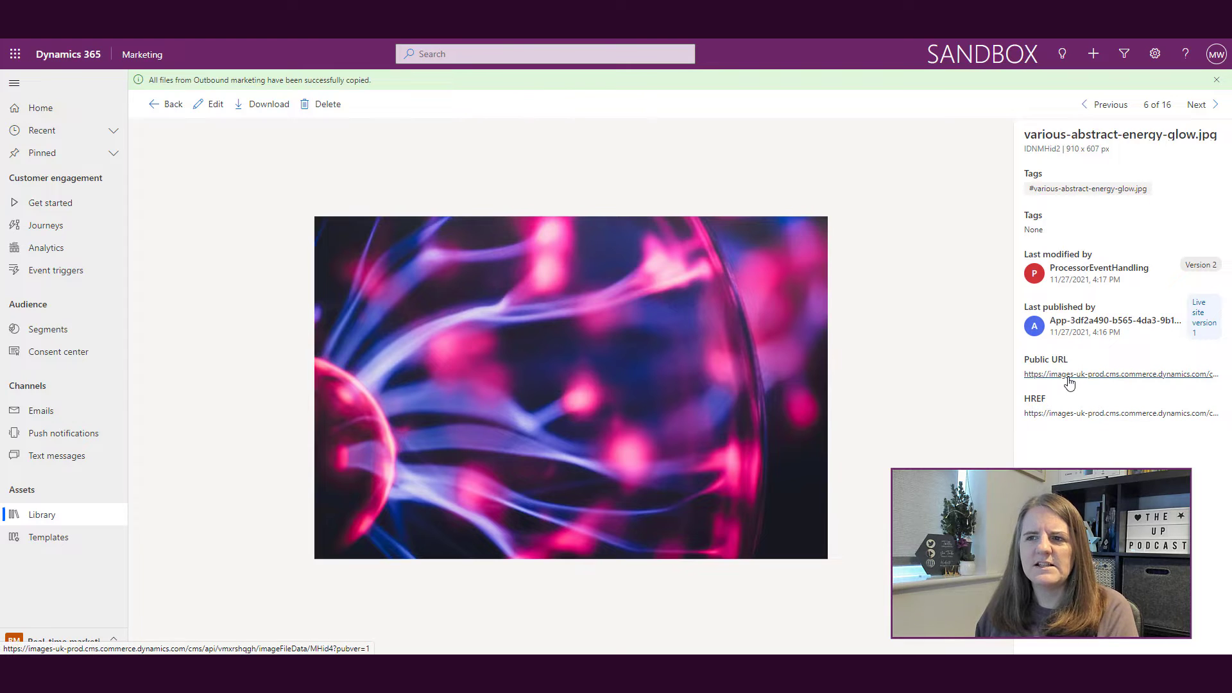
pyautogui.moveTo(1091, 426)
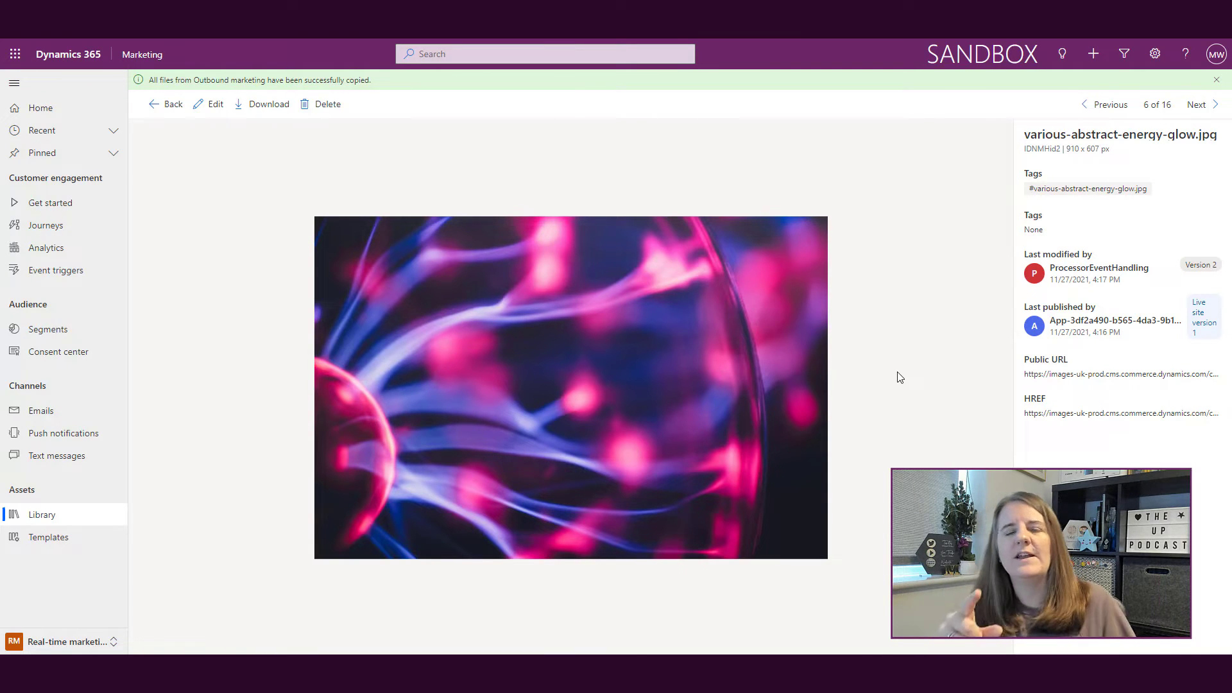
# - Open the Document.docx asset's details page to see its public URL
pyautogui.click(165, 104)
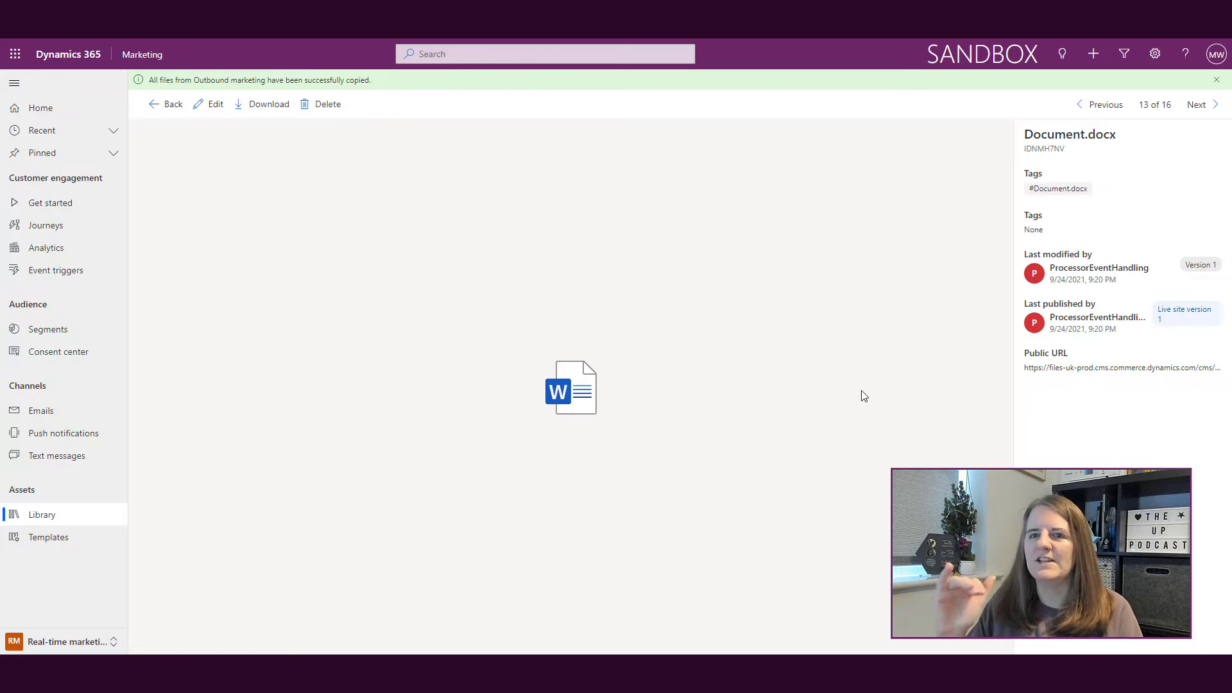
pyautogui.moveTo(1069, 368)
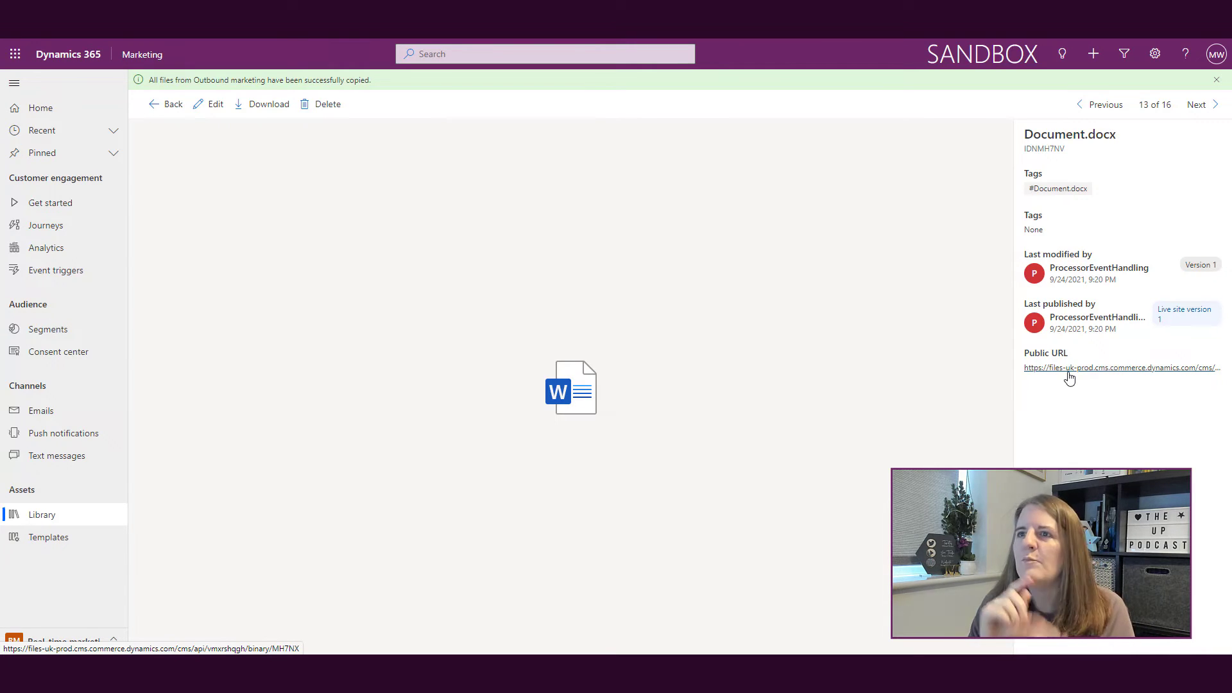
# - Return to the asset library, refresh it, and scroll through the 42 assets
pyautogui.click(172, 104)
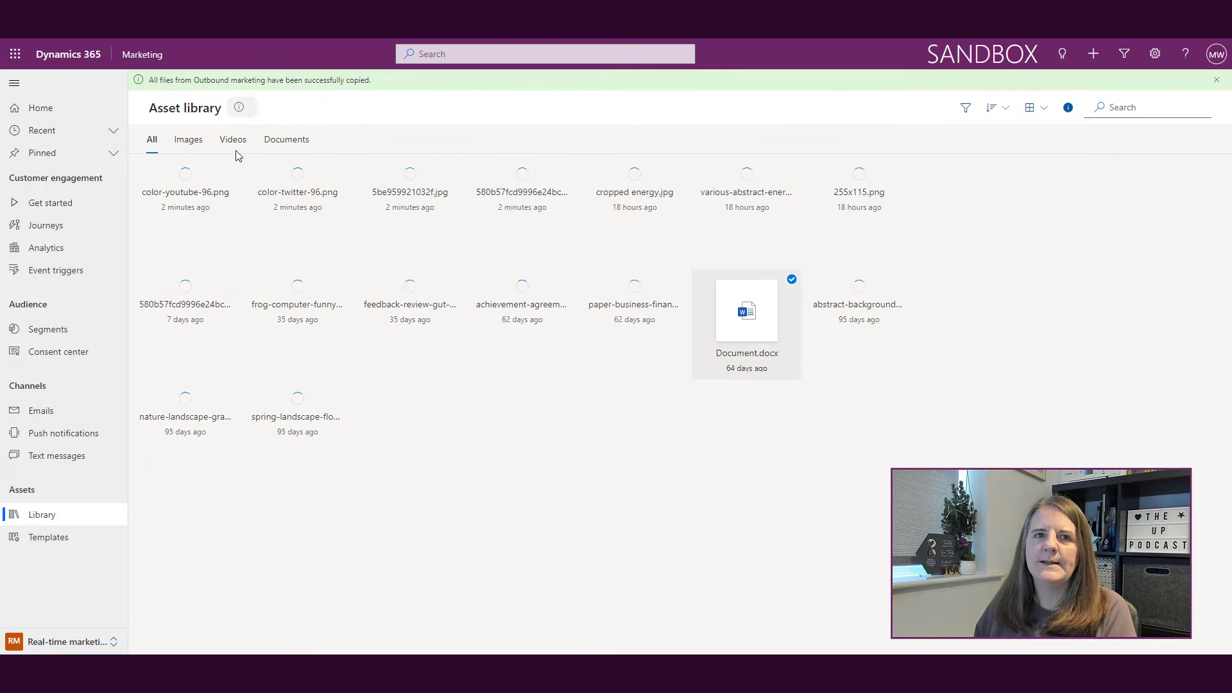
pyautogui.click(745, 308)
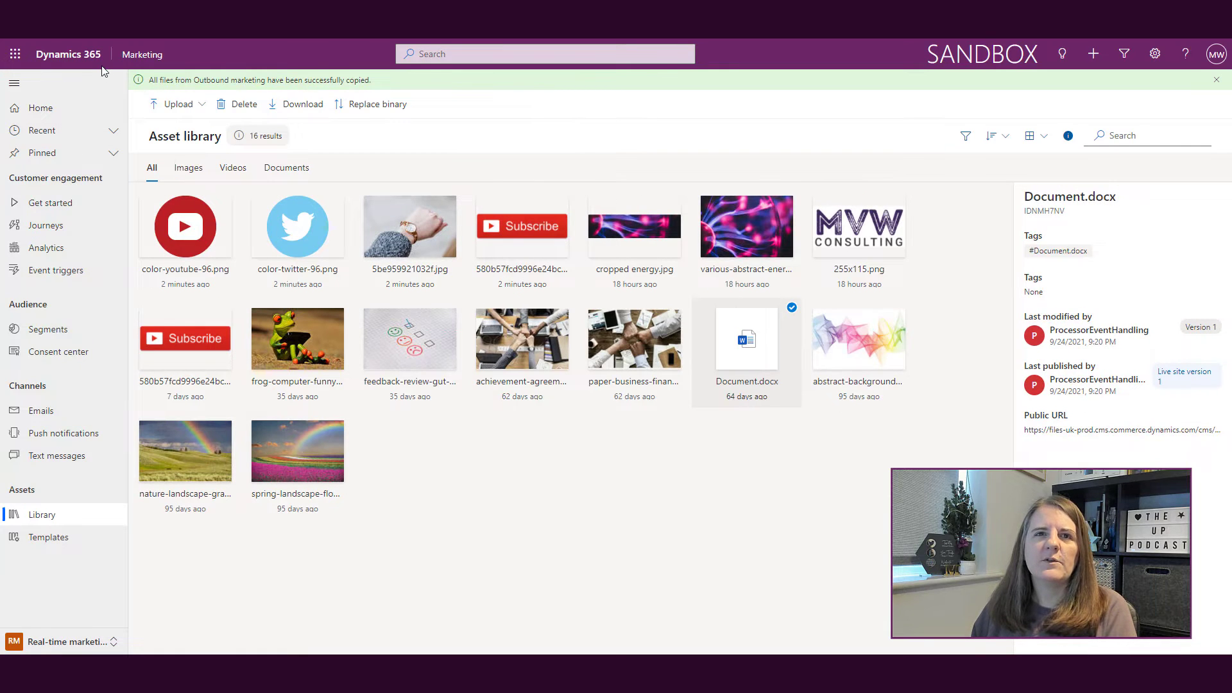
pyautogui.moveTo(694, 416)
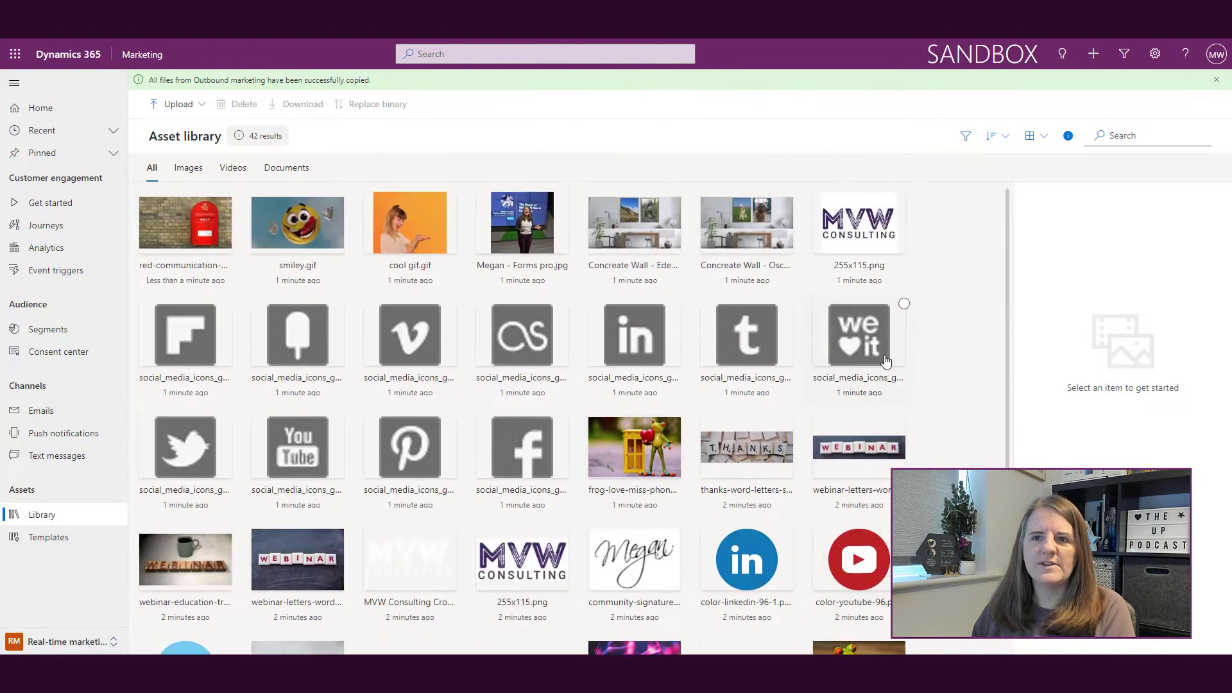
pyautogui.scroll(-3)
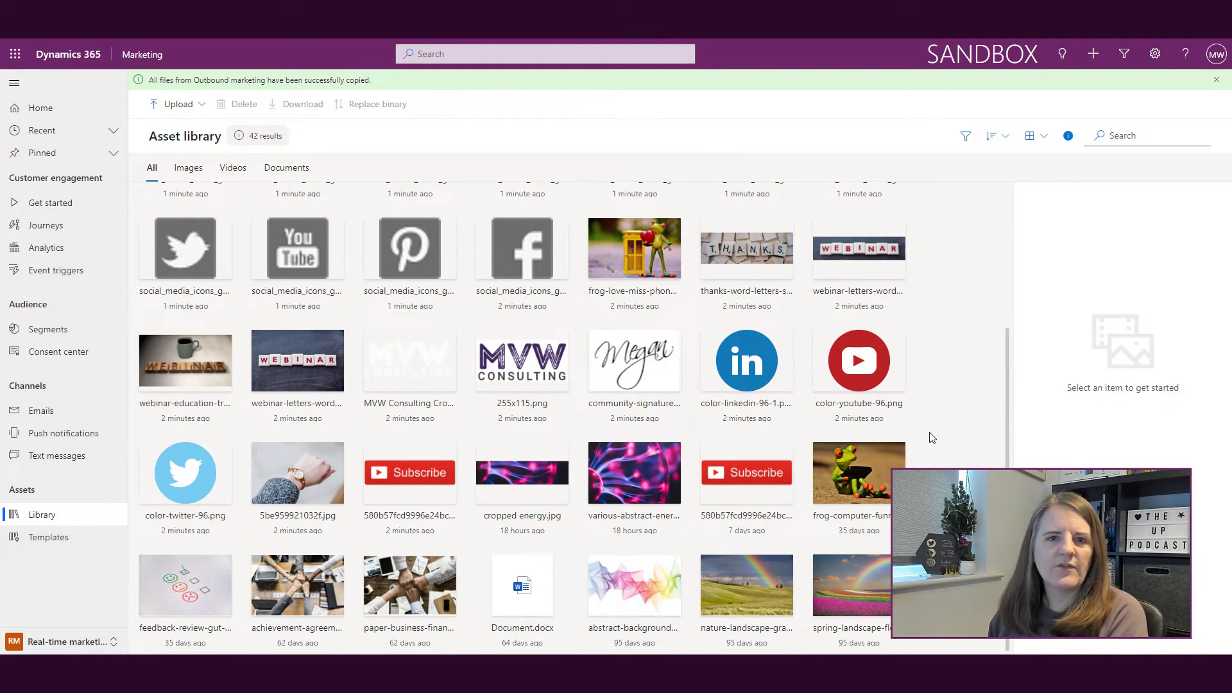
pyautogui.moveTo(964, 430)
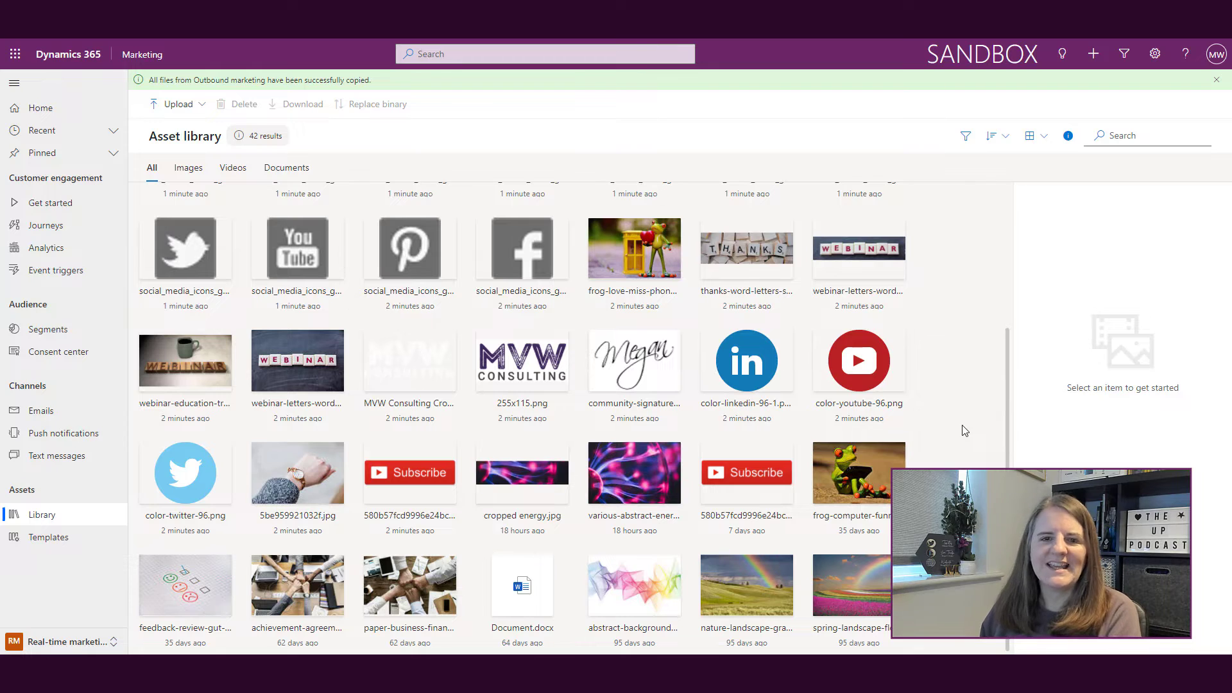
pyautogui.scroll(3)
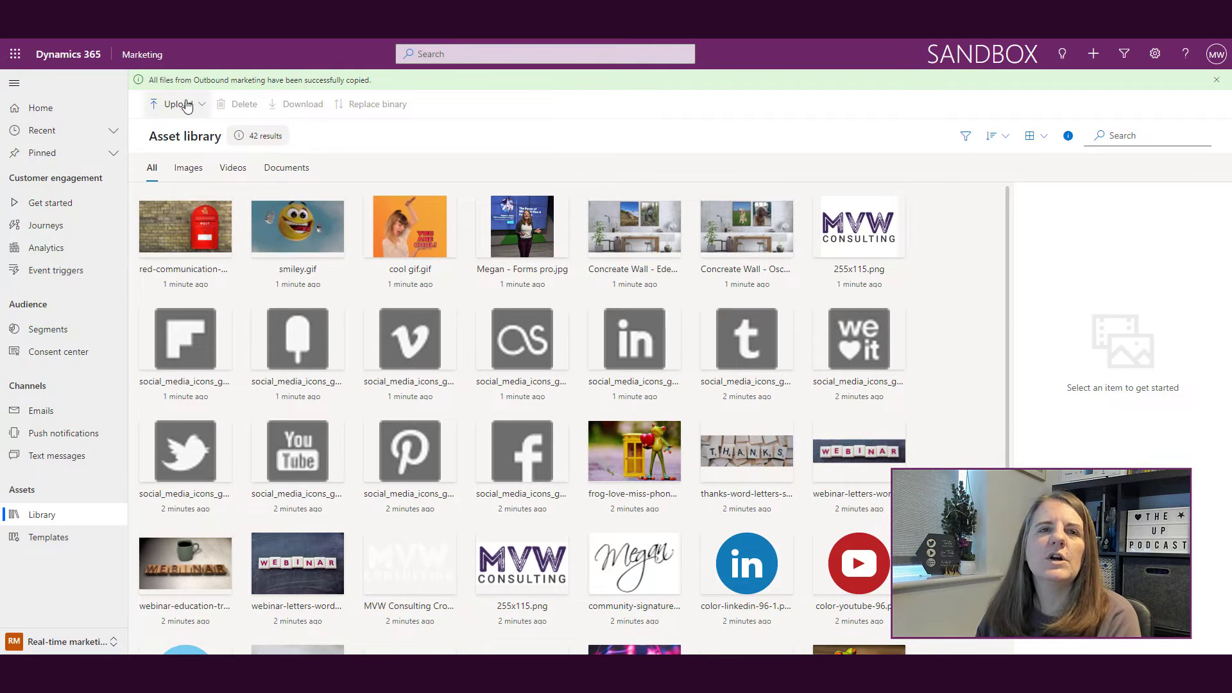
# - Start an Upload media items upload and pick the 370.2 KB image file
pyautogui.click(176, 103)
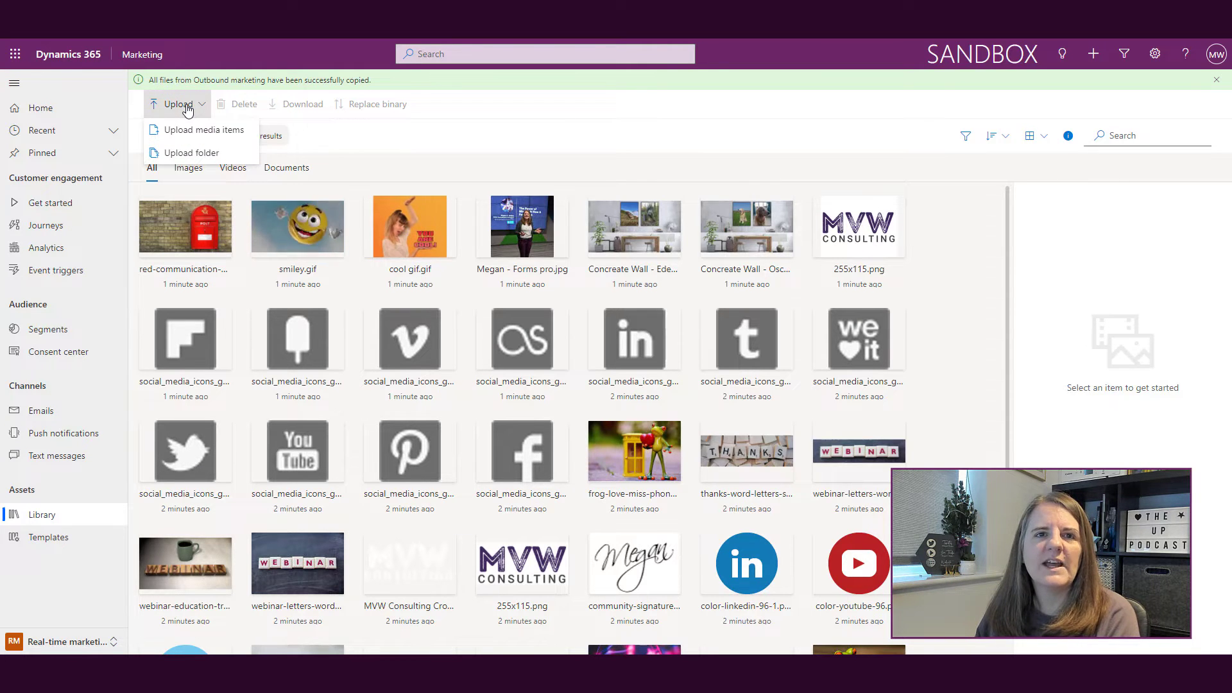
pyautogui.moveTo(197, 130)
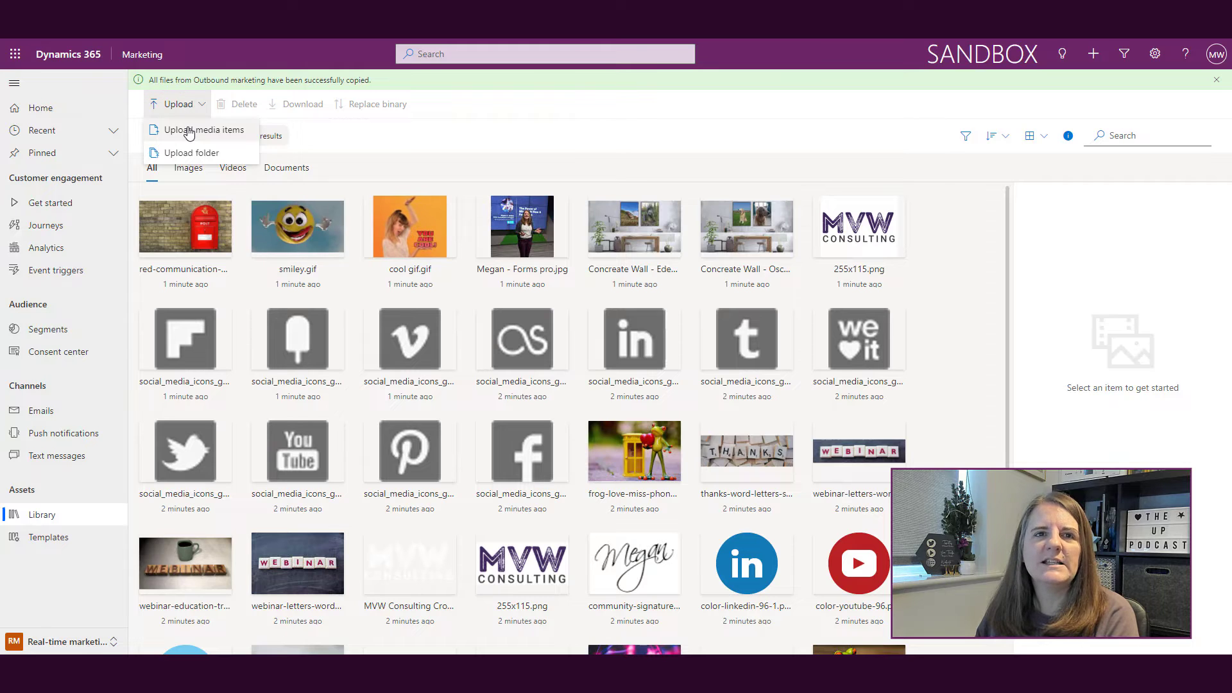
pyautogui.click(201, 129)
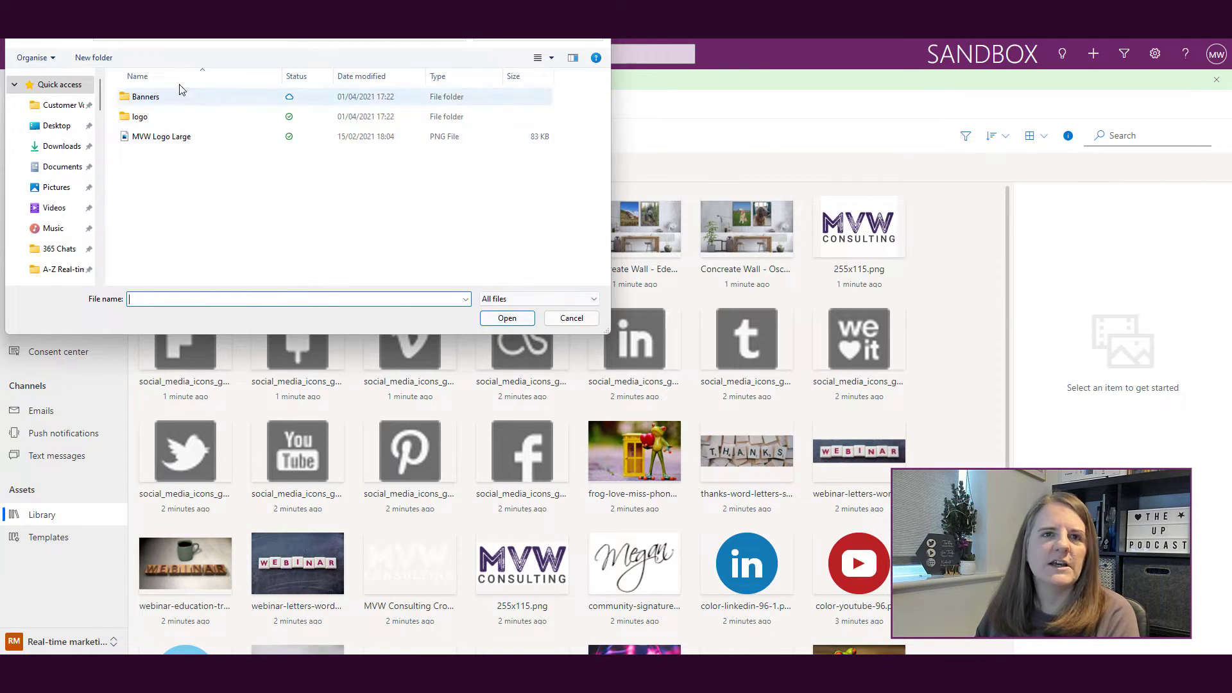
pyautogui.click(60, 147)
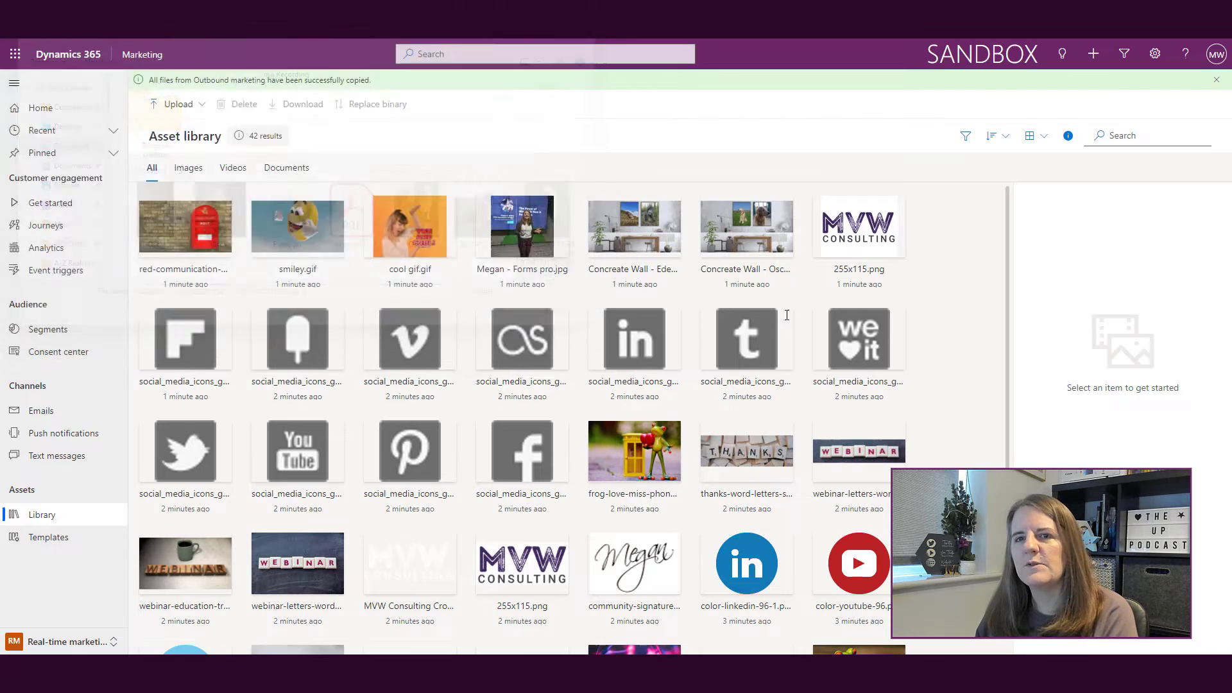
pyautogui.click(178, 104)
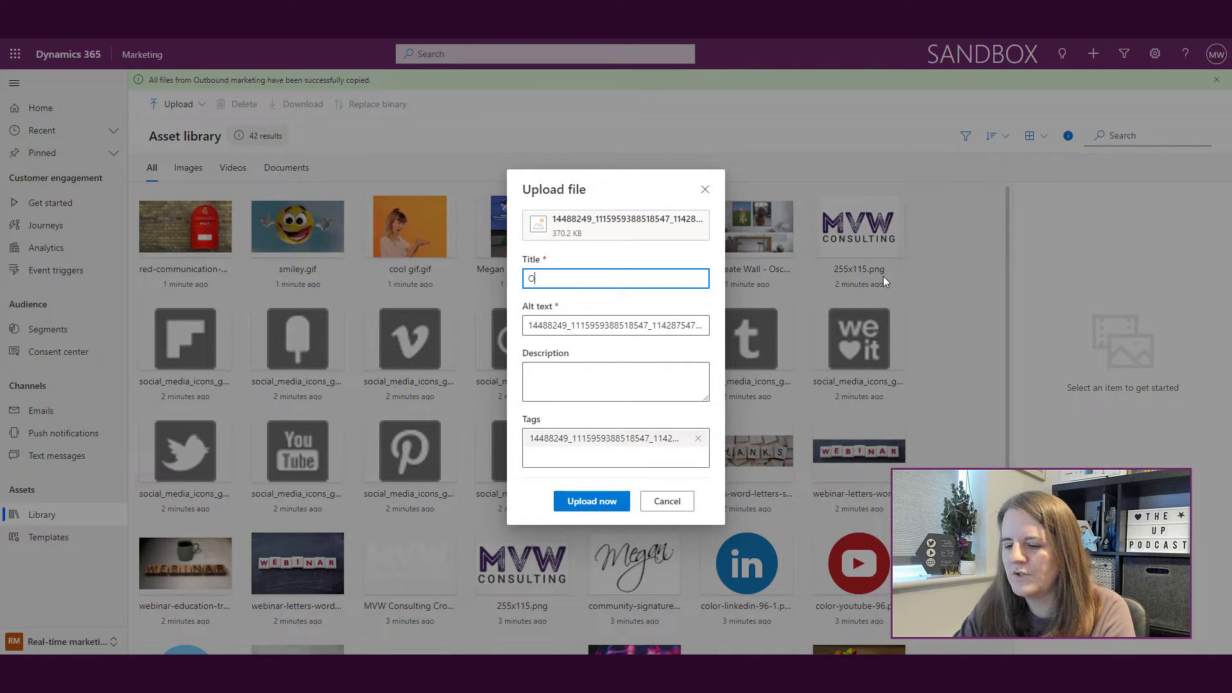
# - Title the image 'Oscar' and enter alt text about a fluffy handsome retriever
pyautogui.write('Oscar')
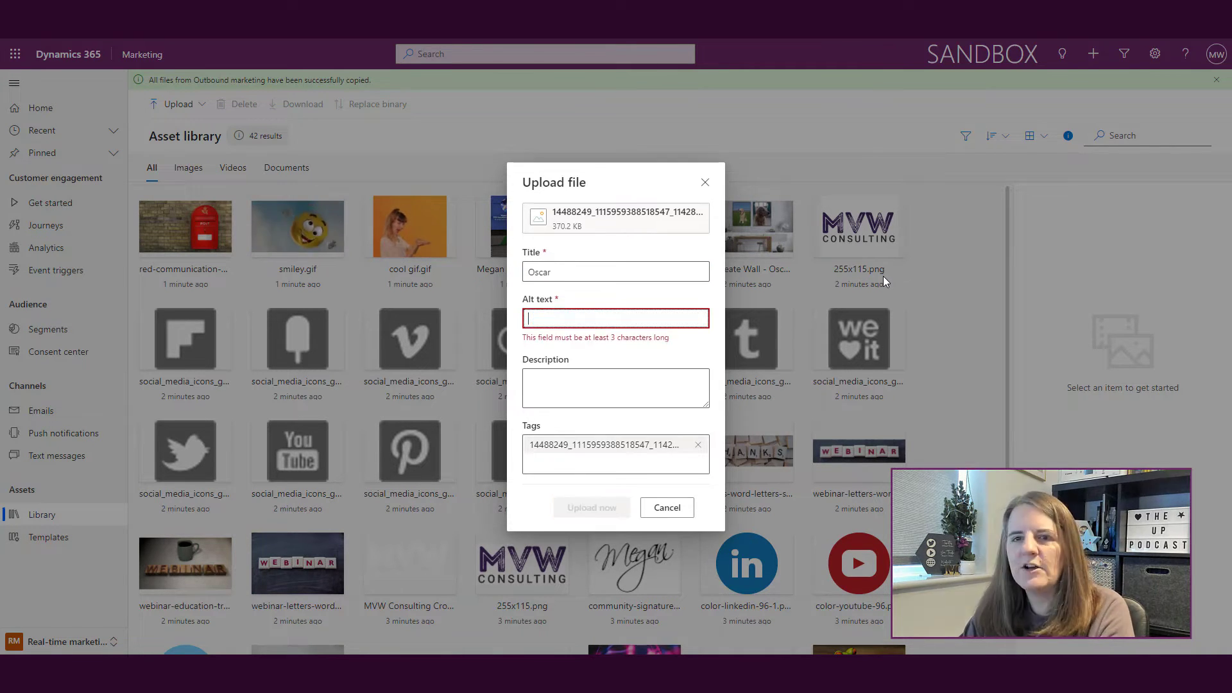
pyautogui.write('F')
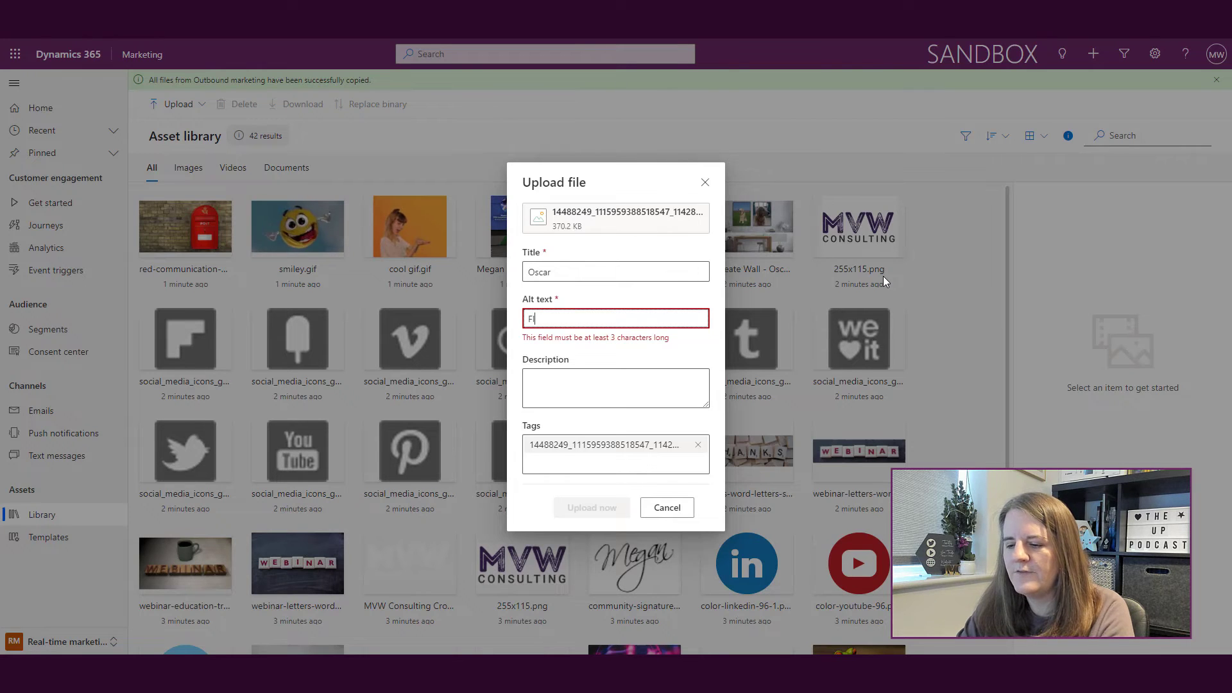
pyautogui.write('luffy handsome golden t')
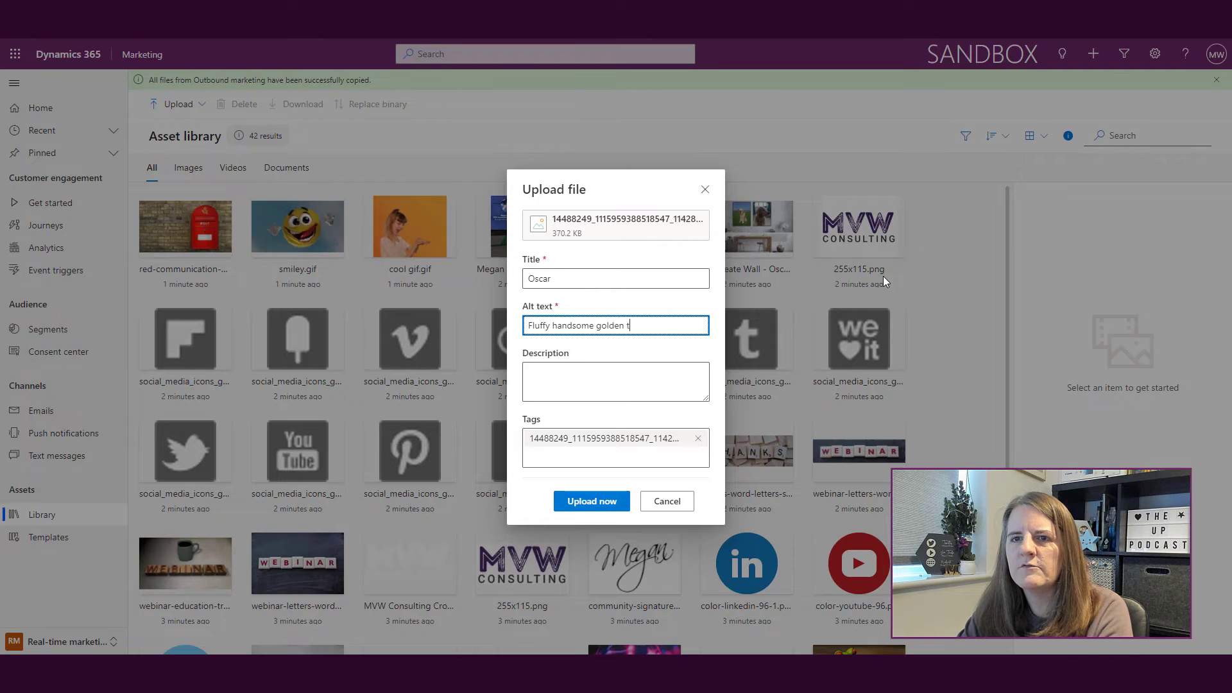
pyautogui.write('retriev')
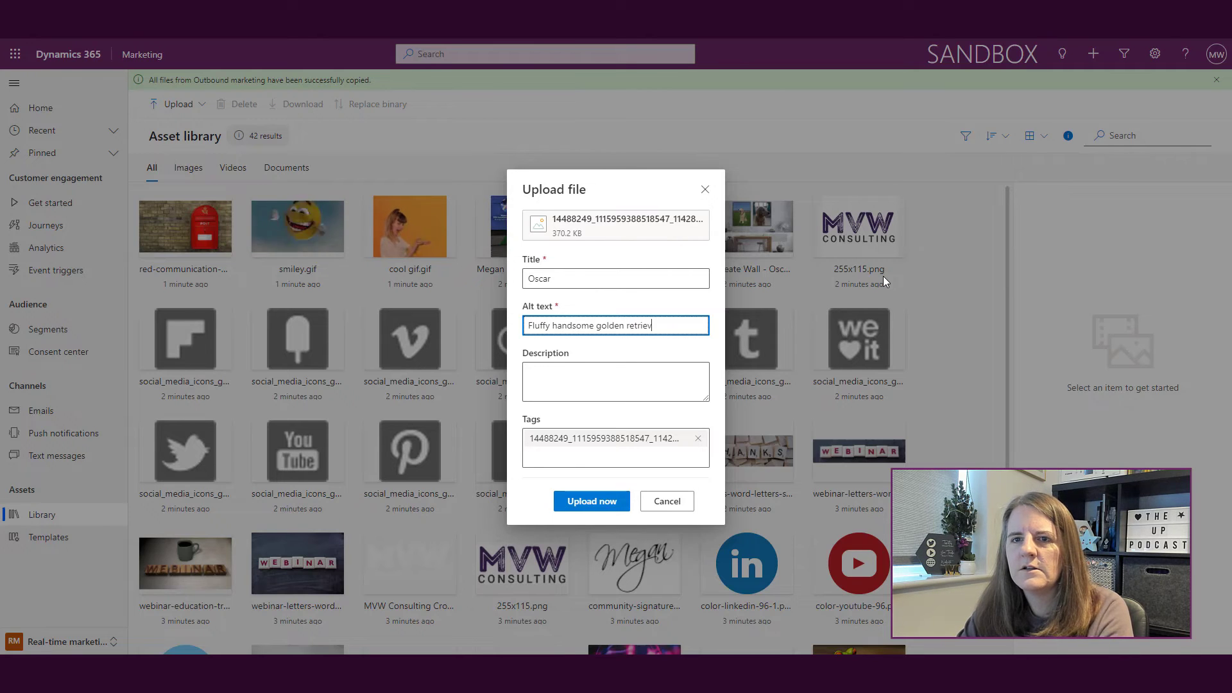
# - Add the description 'Image of a dog, smiling in a field.'
pyautogui.click(615, 381)
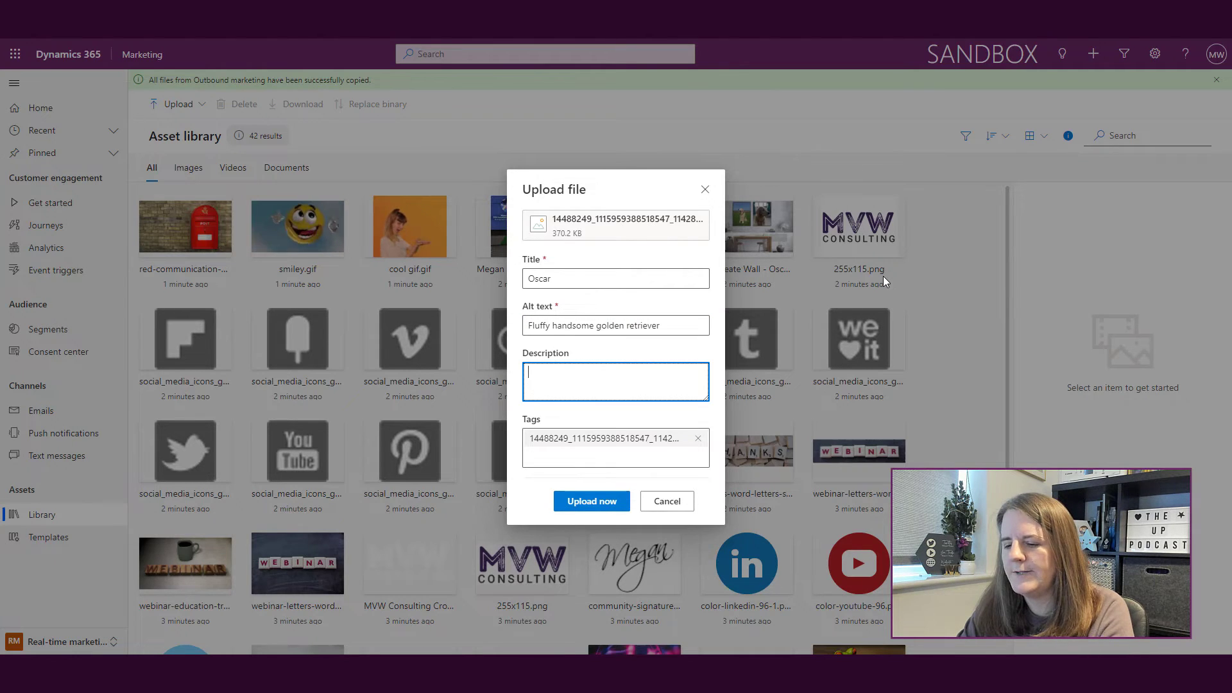
pyautogui.write('Image of a')
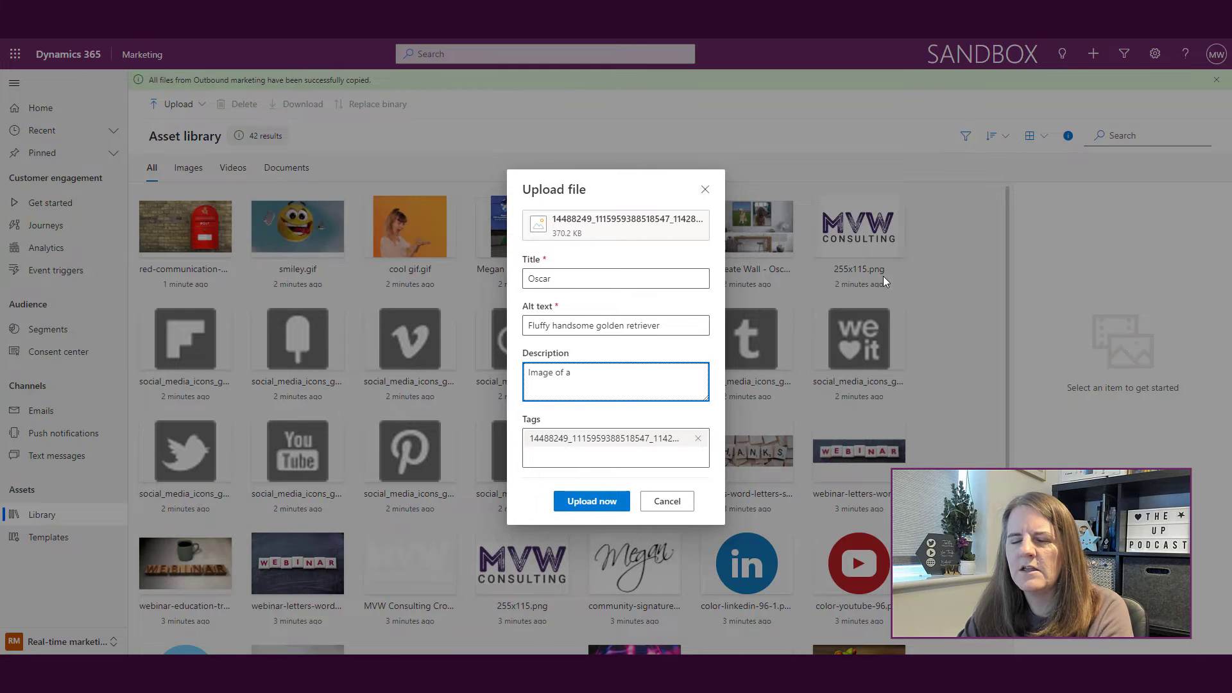
pyautogui.write('dog, smil')
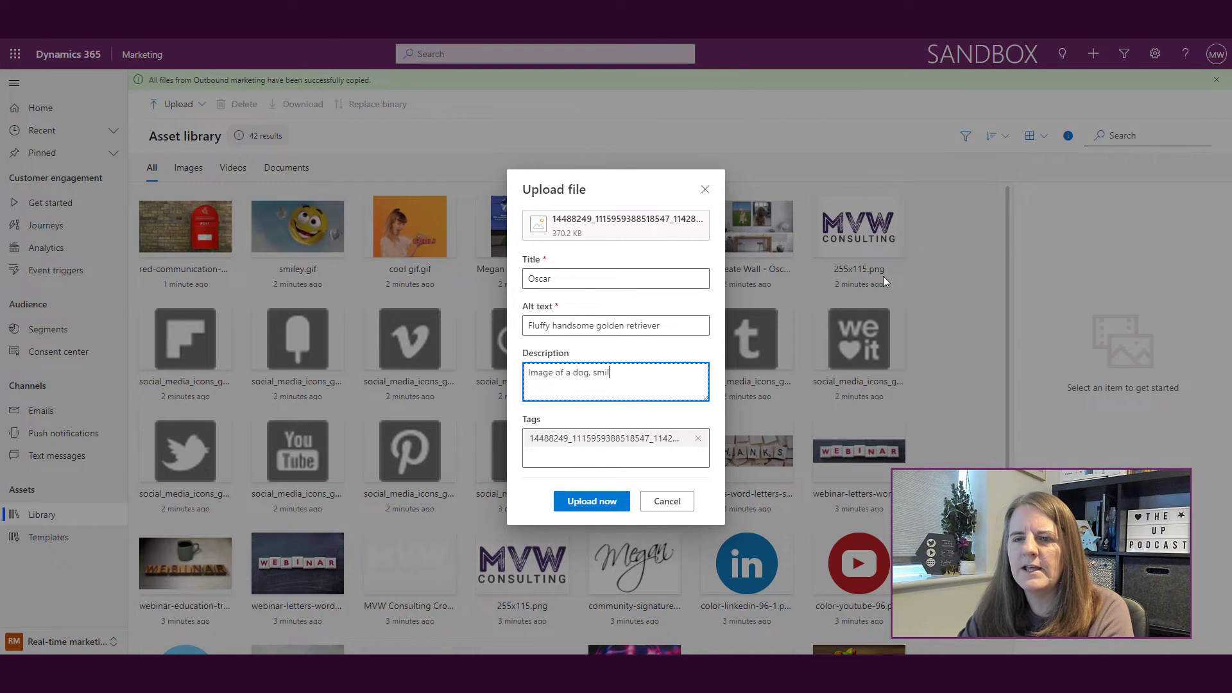
pyautogui.write('ing in a field')
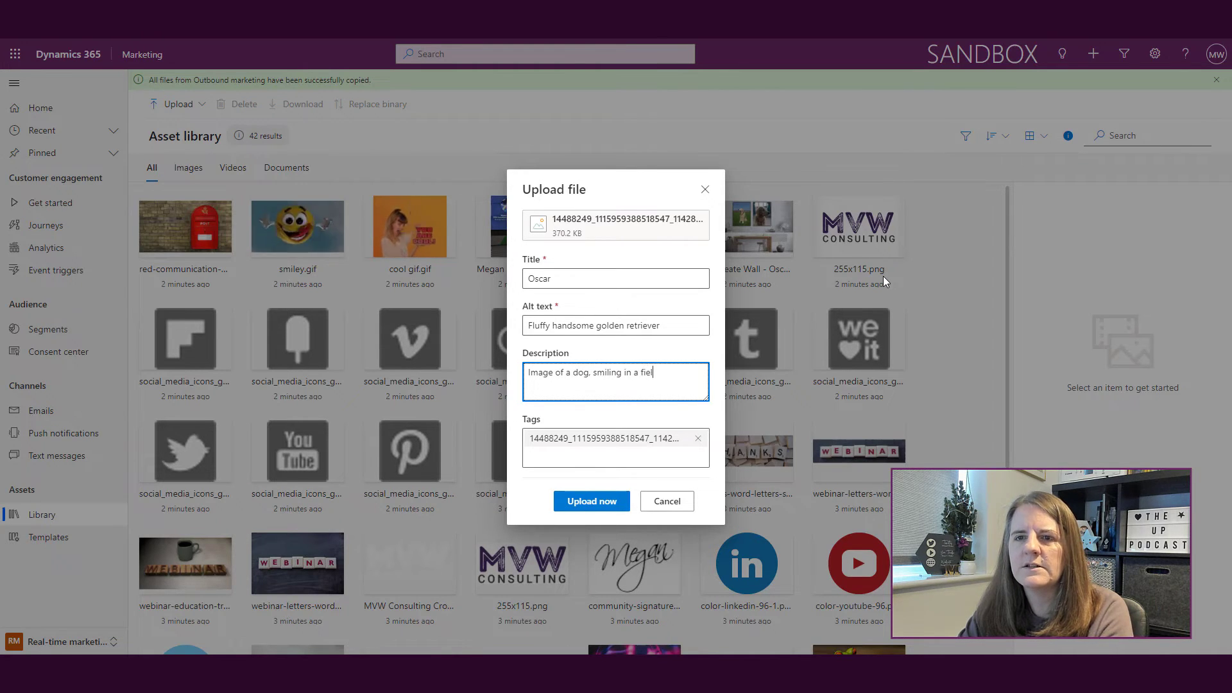
pyautogui.write('d.')
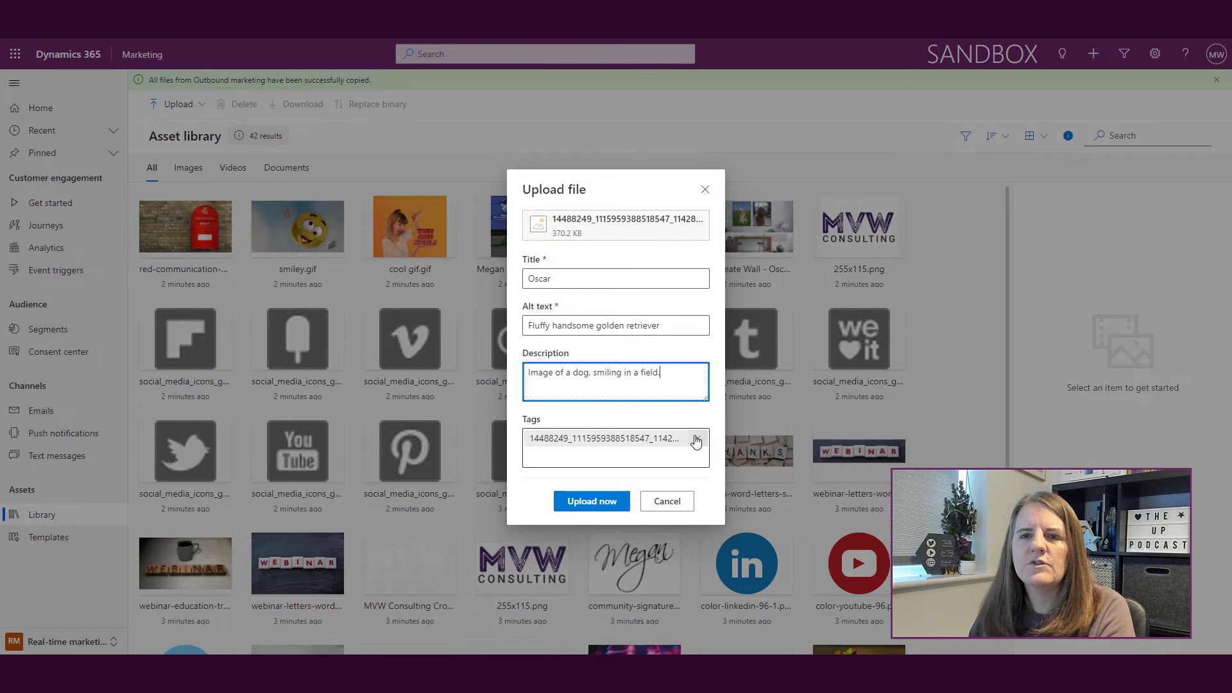
# - Replace the file-name tag with tags dog, golden retriever and pets
pyautogui.click(615, 437)
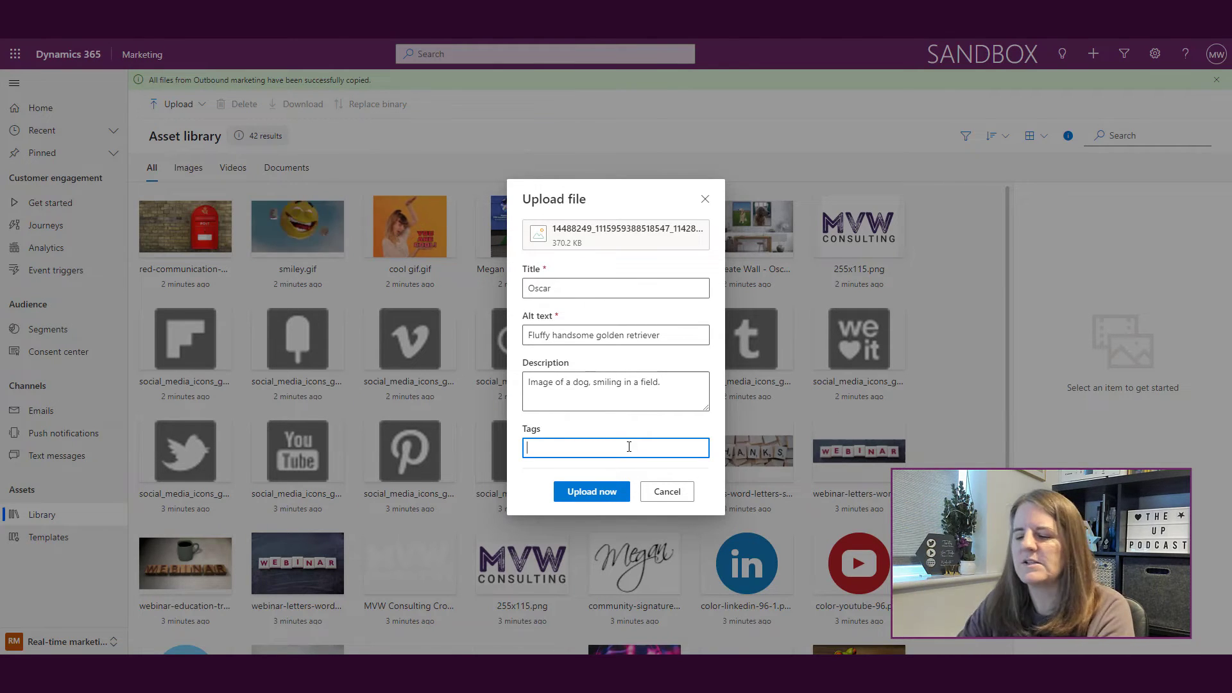
pyautogui.write('dog,')
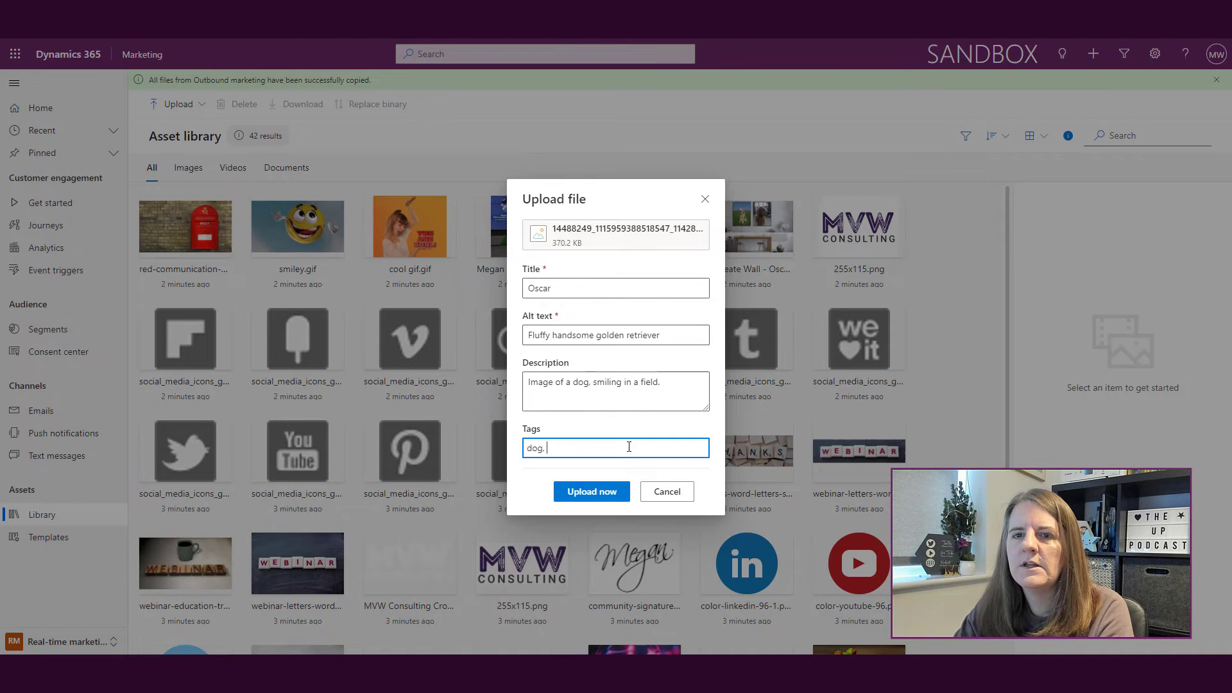
pyautogui.press('enter')
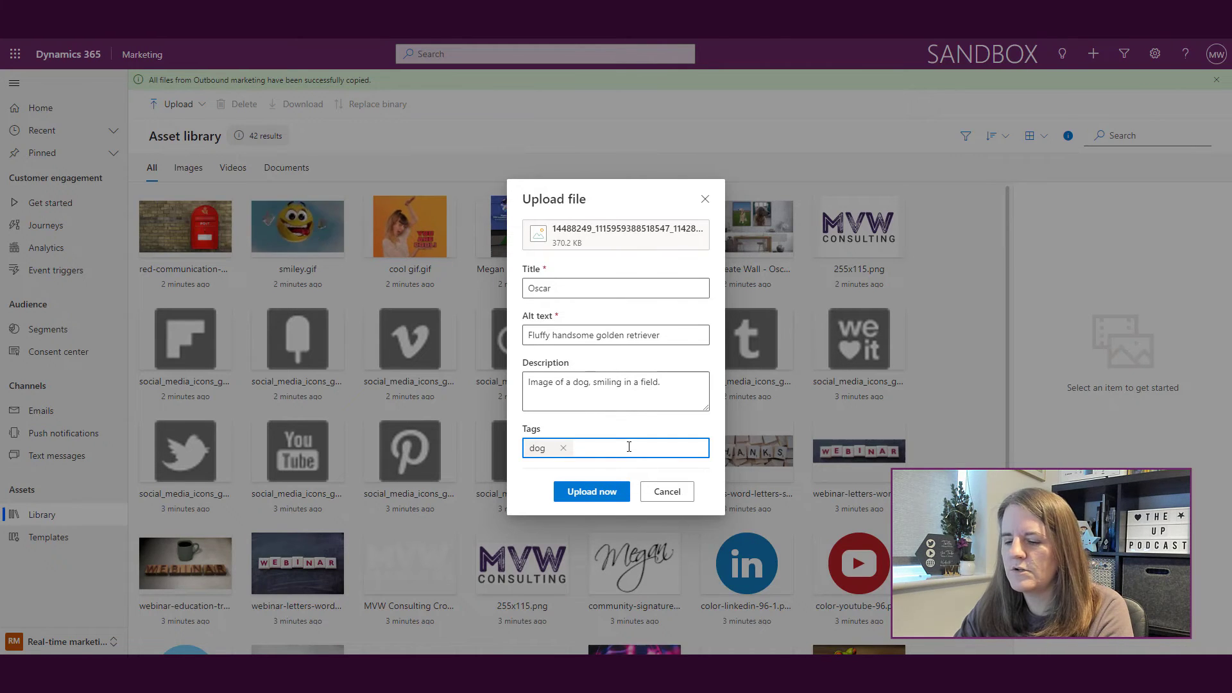
pyautogui.write('golden')
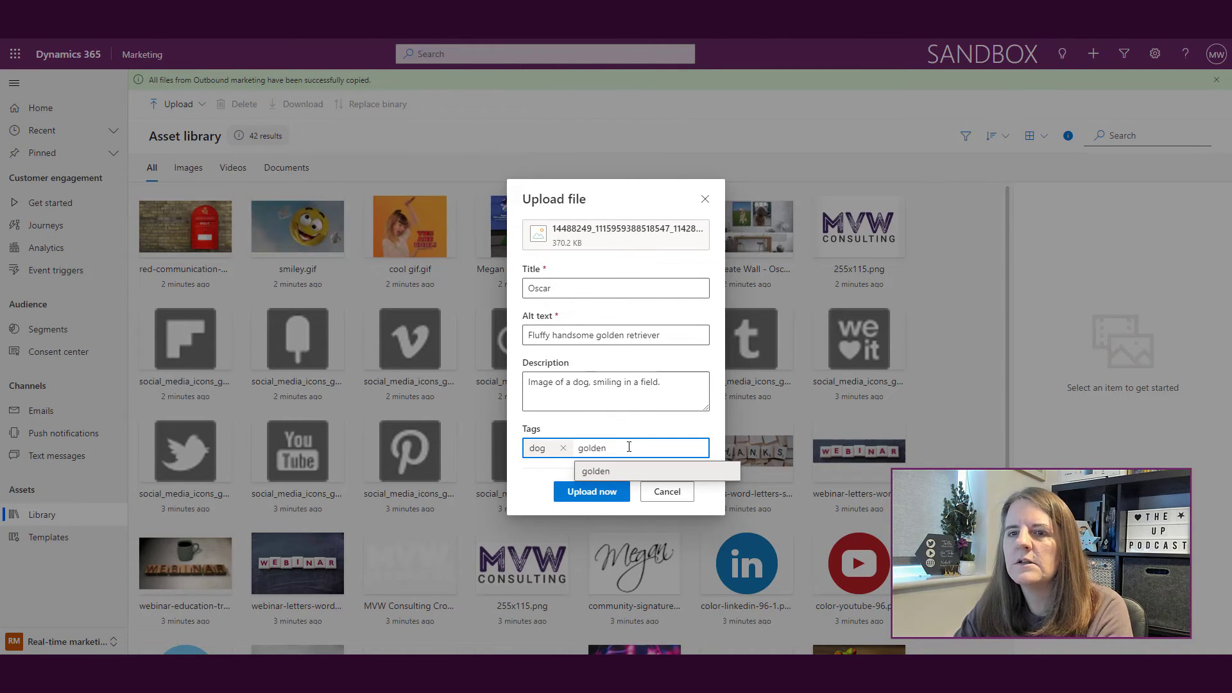
pyautogui.write('retrieveer')
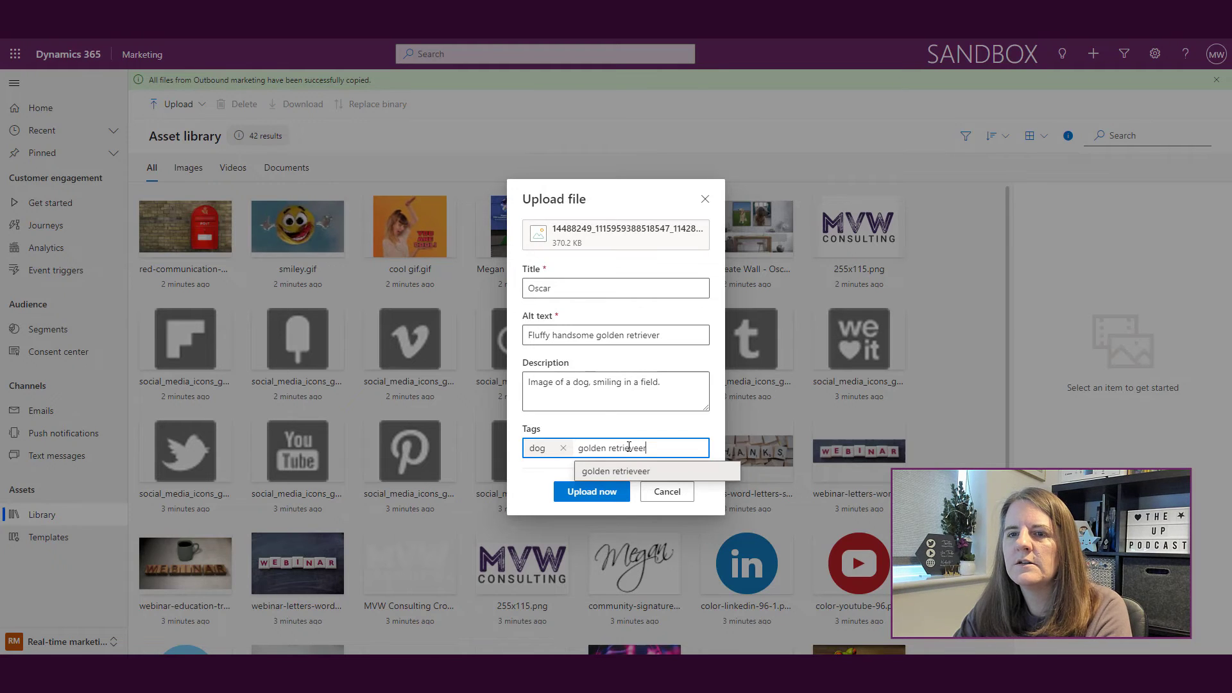
pyautogui.write('pets animal')
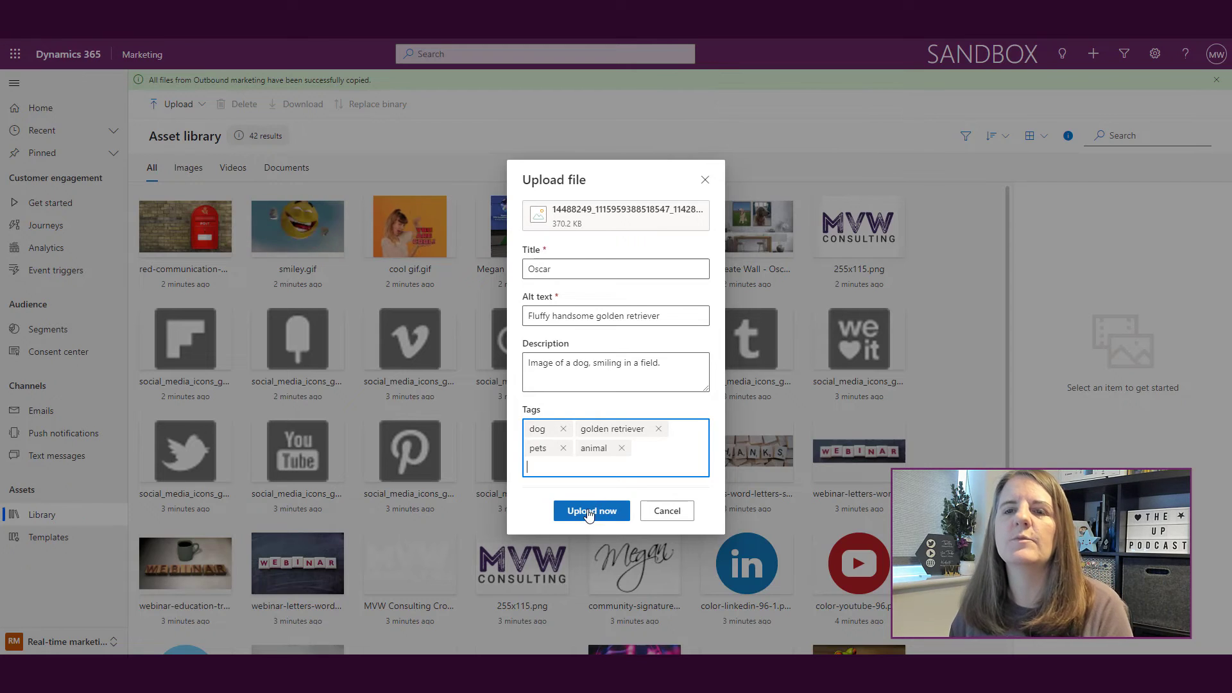
# - Upload the Oscar image and dismiss the success notification
pyautogui.click(591, 511)
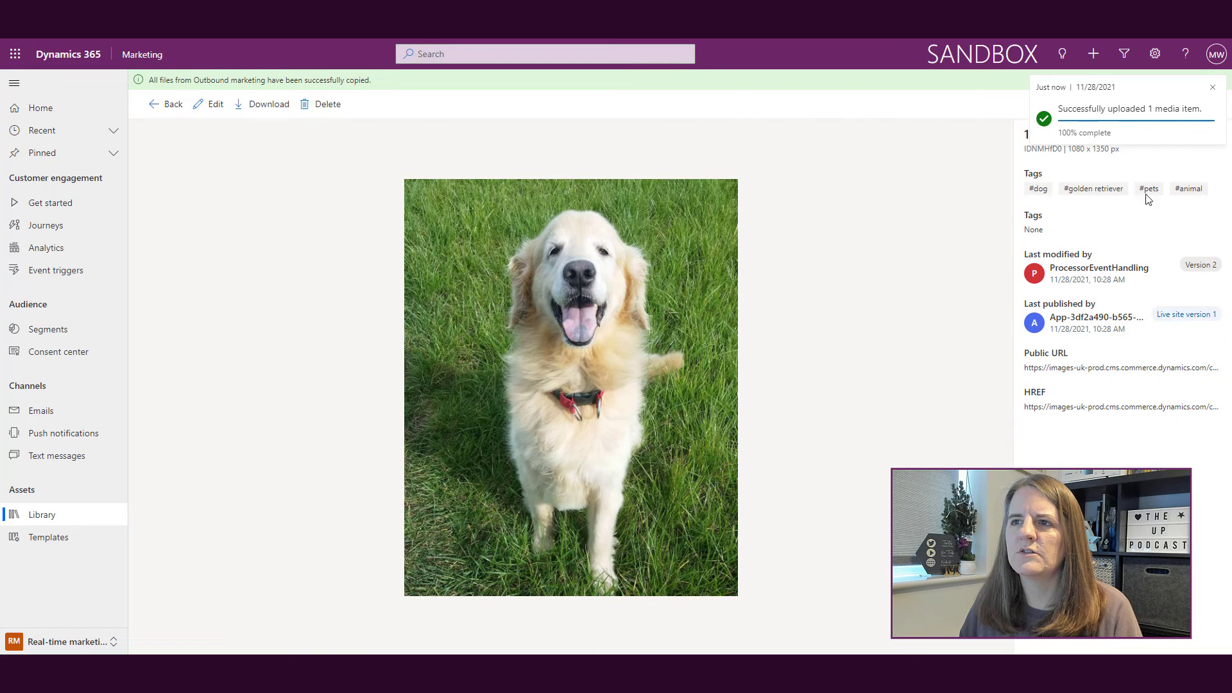
pyautogui.click(1212, 87)
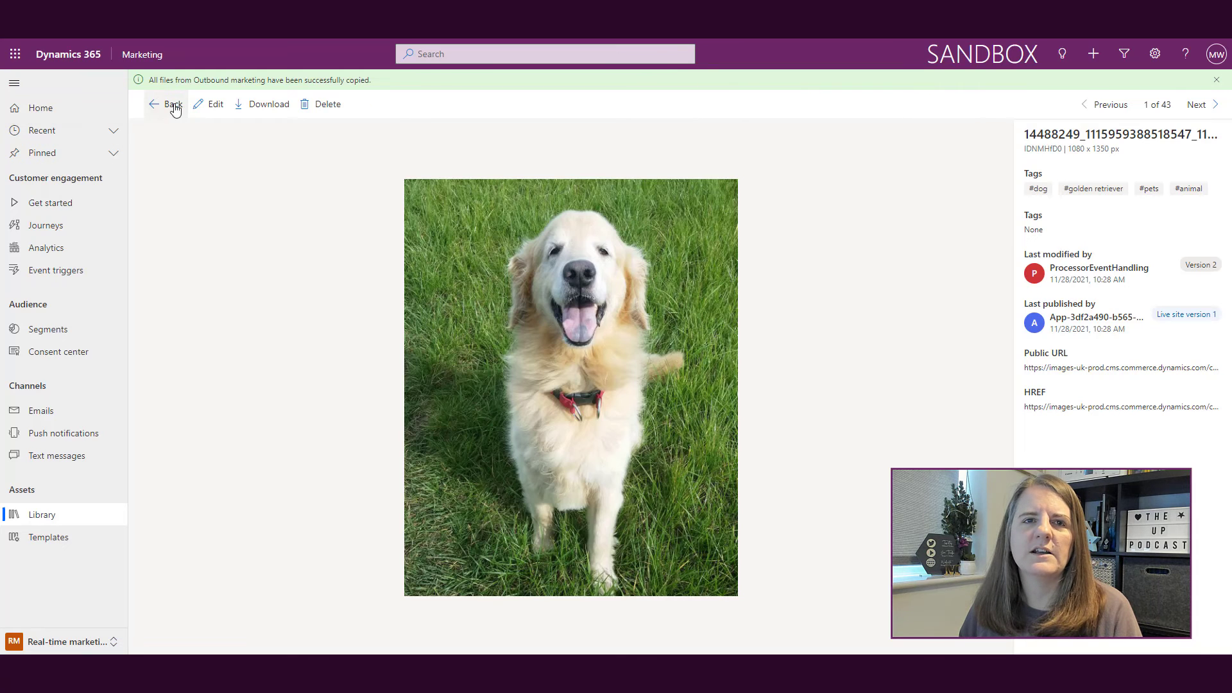
# - Back in the asset library, select the Banners folder for upload
pyautogui.click(172, 104)
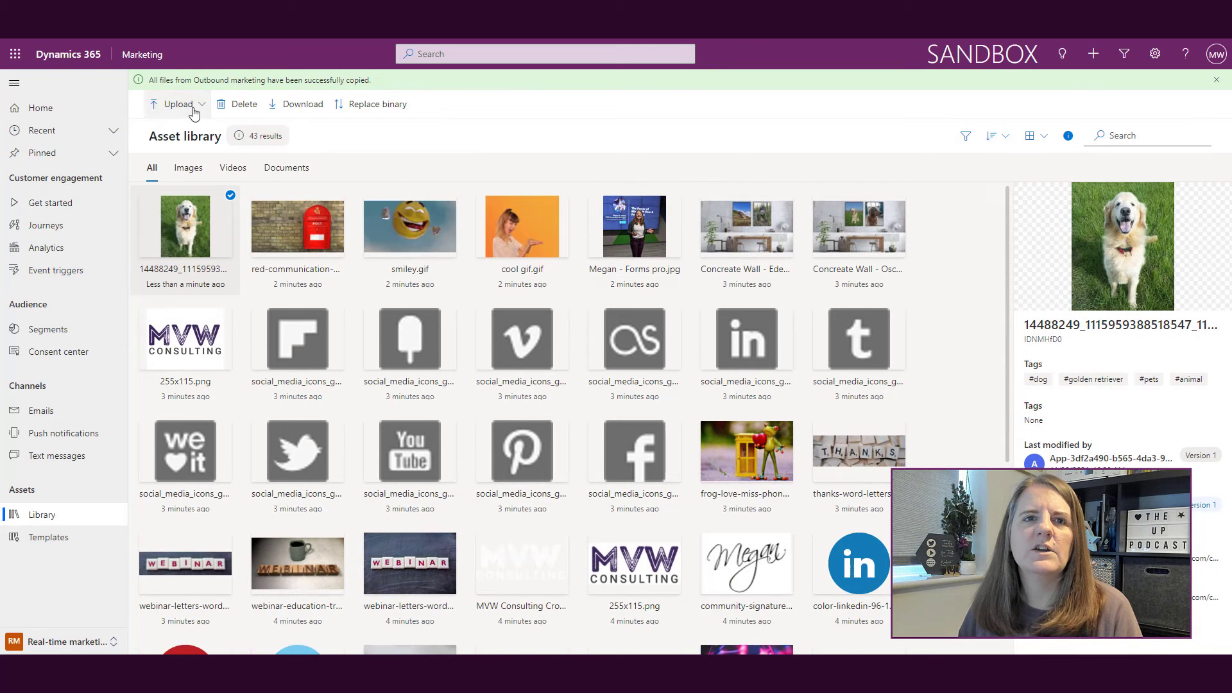
pyautogui.click(175, 104)
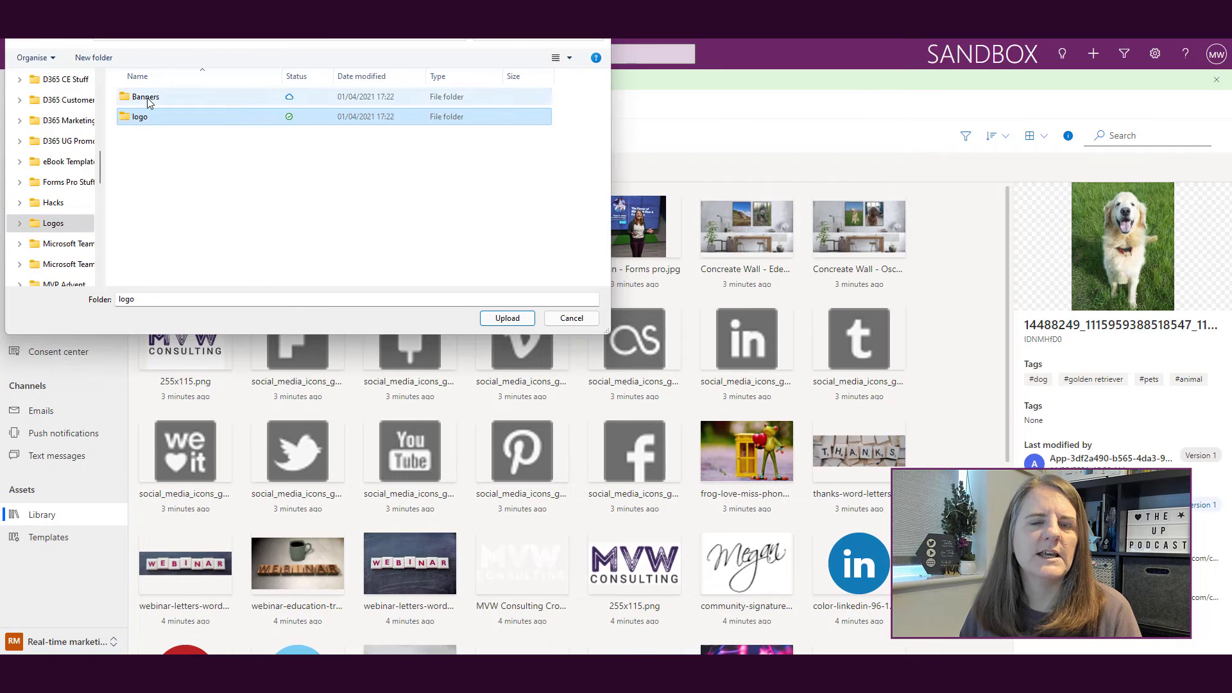
pyautogui.click(146, 96)
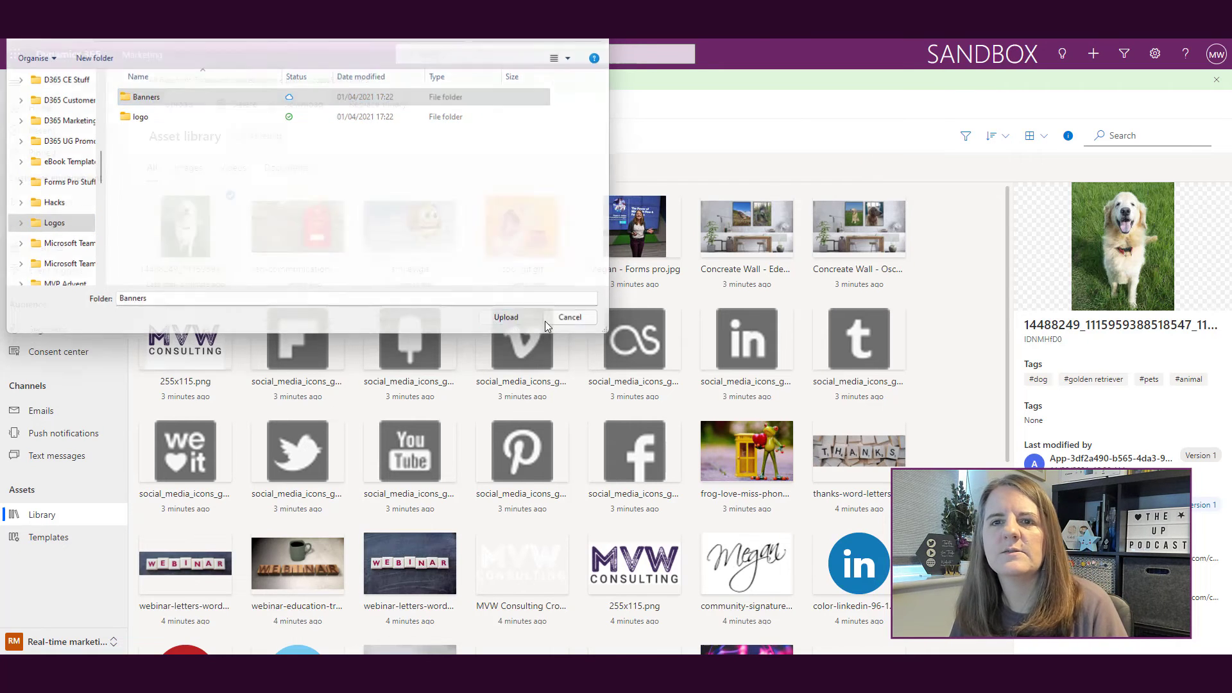
pyautogui.click(507, 317)
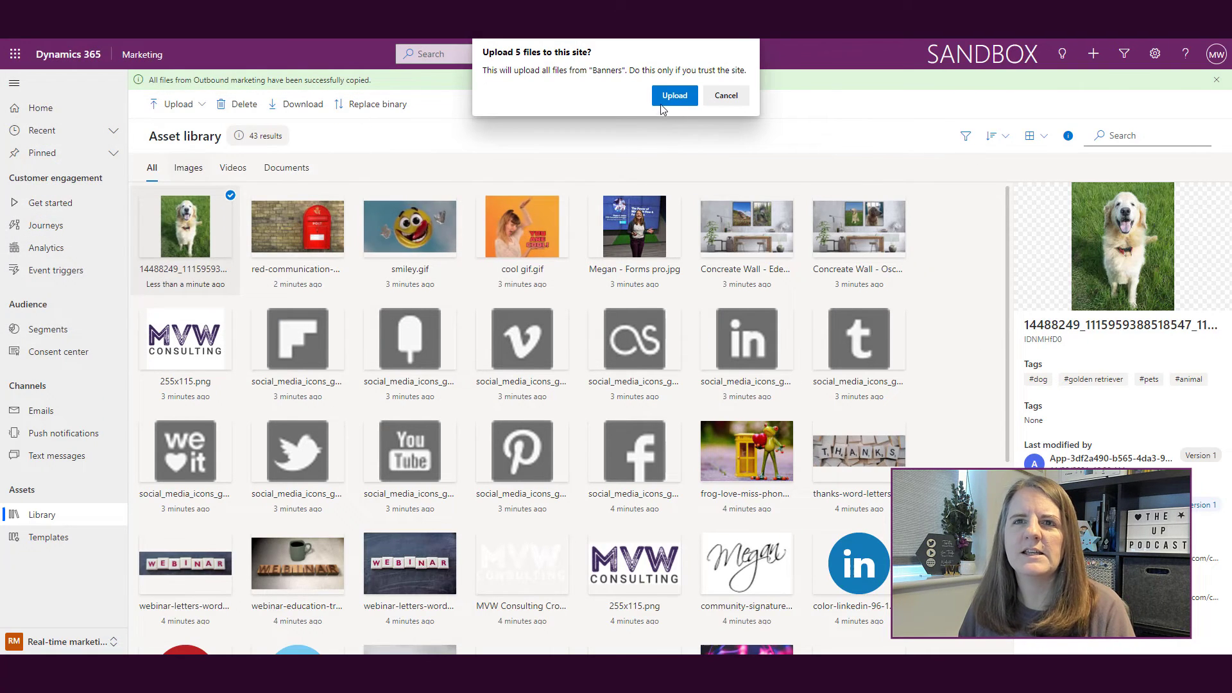
# - Upload the five Banners files with 'Banners' as their alt text
pyautogui.click(674, 95)
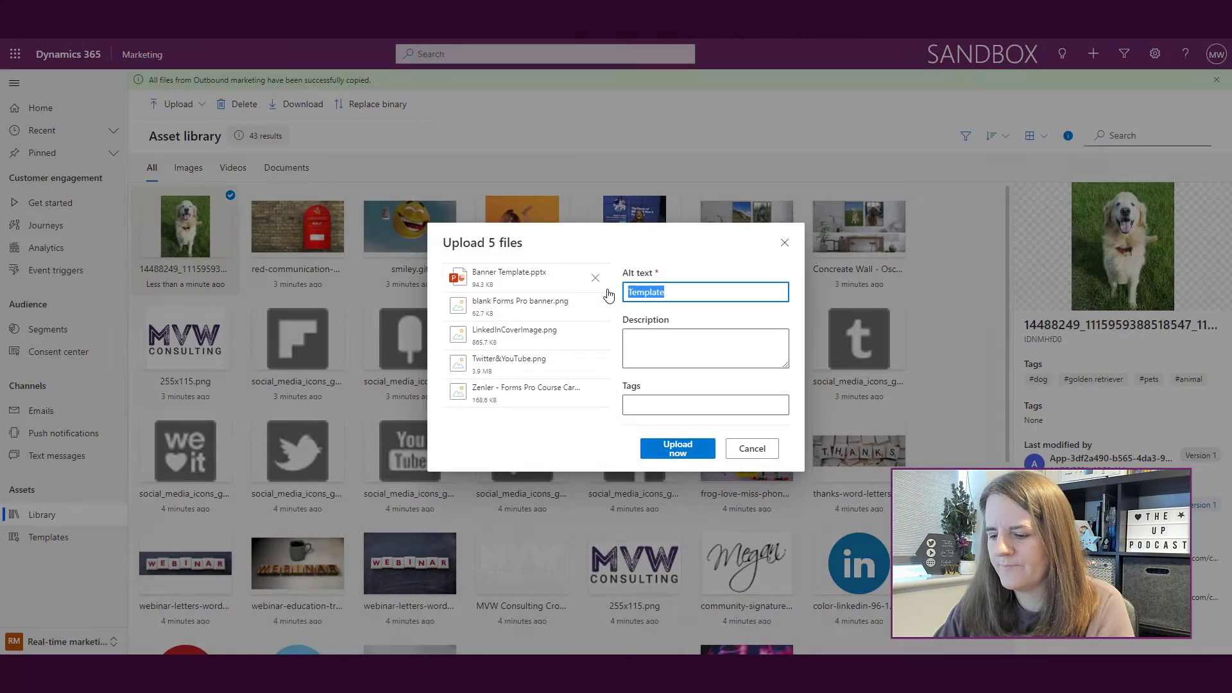
pyautogui.write('Banners')
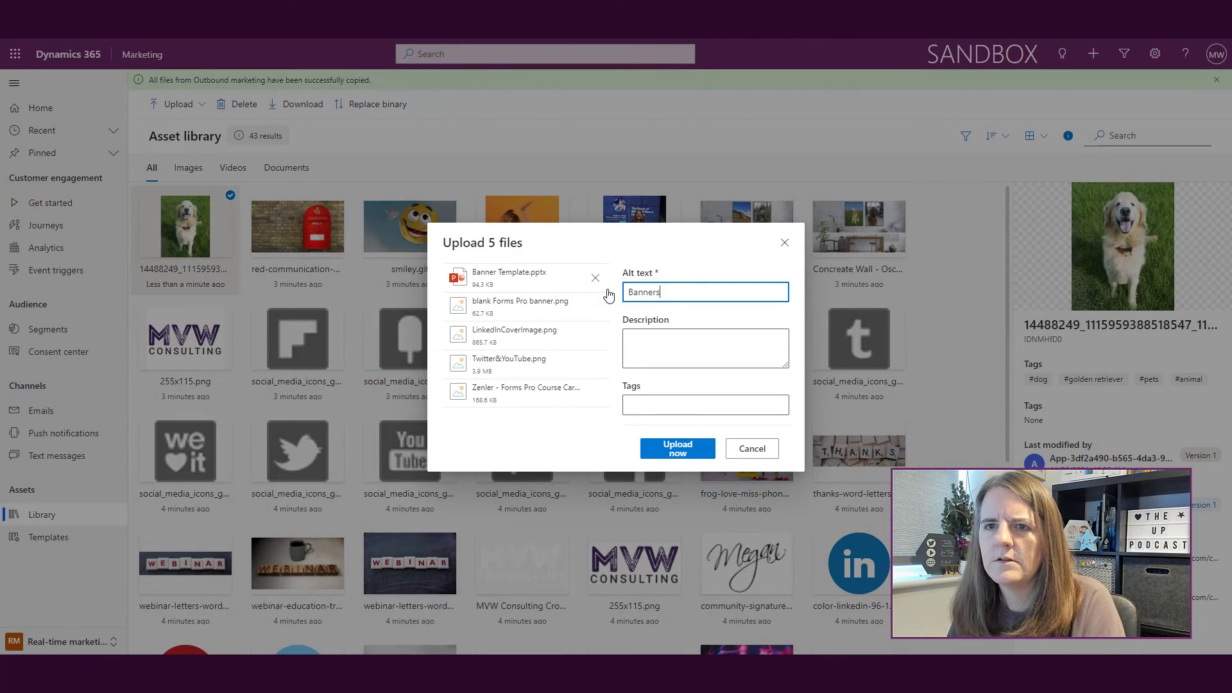
pyautogui.click(676, 449)
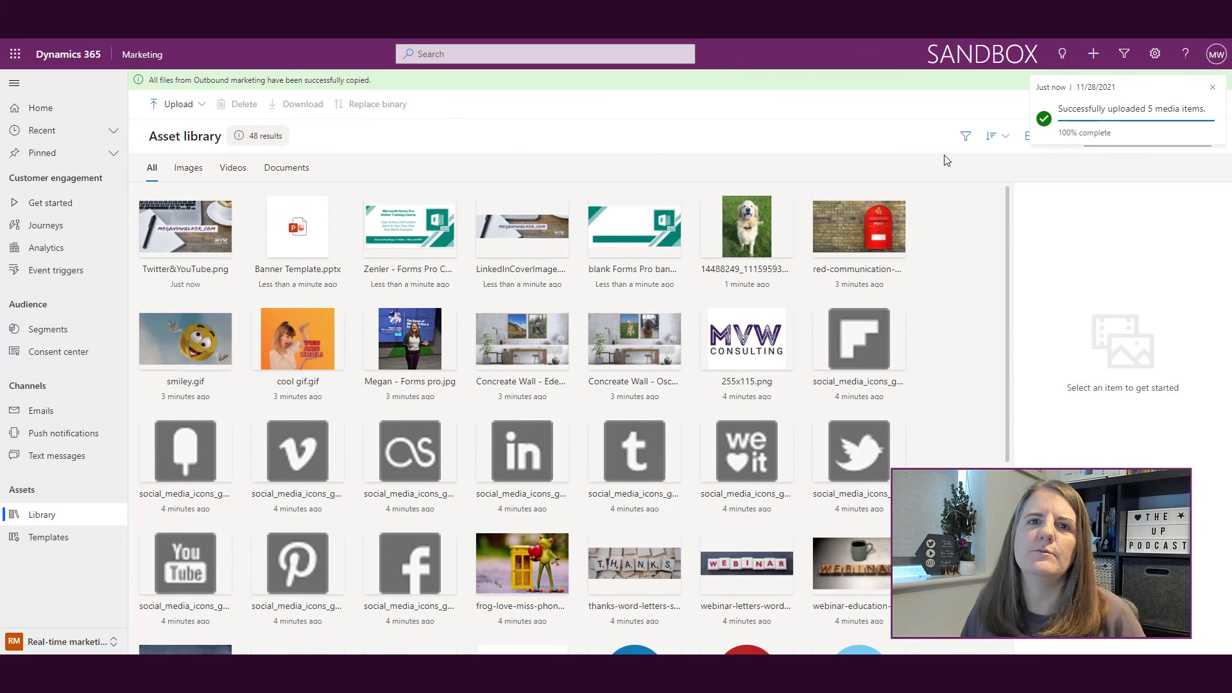
pyautogui.moveTo(879, 305)
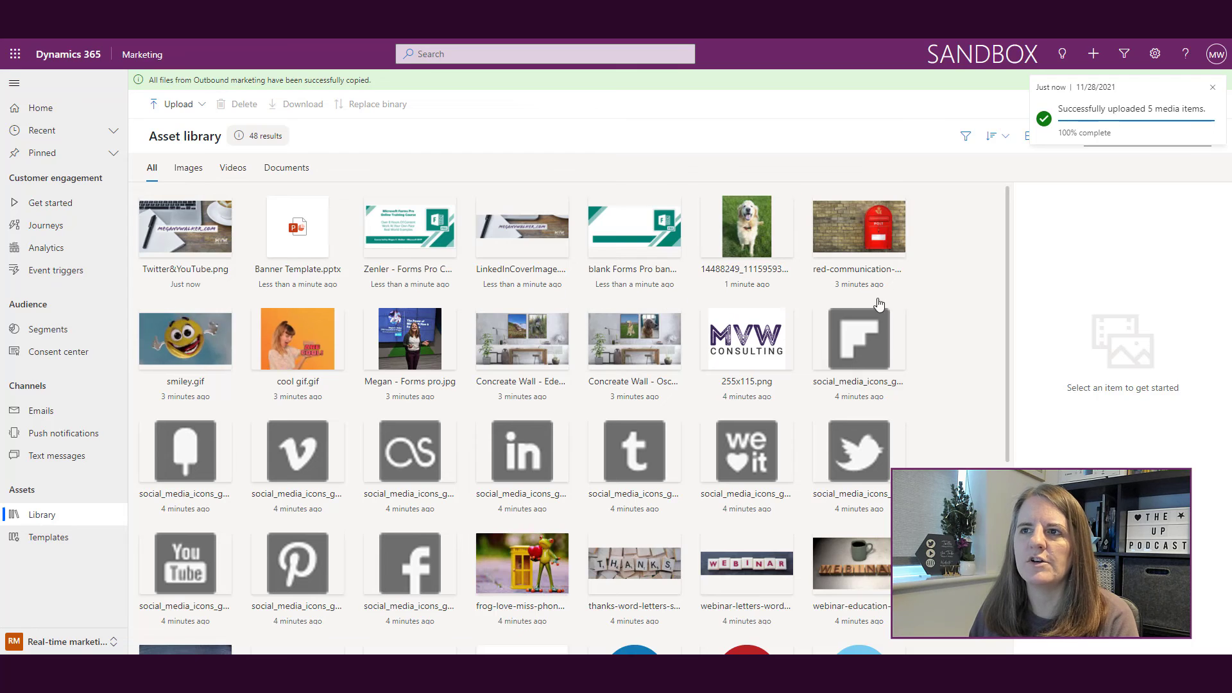